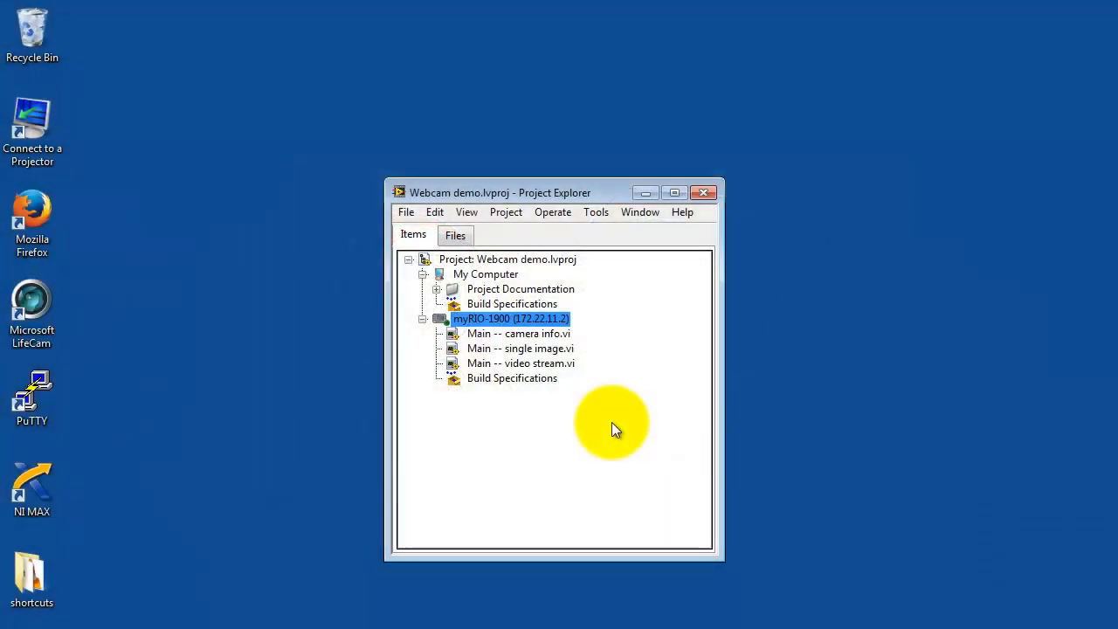
{"action": "mouse_move", "coordinate": [524, 353]}
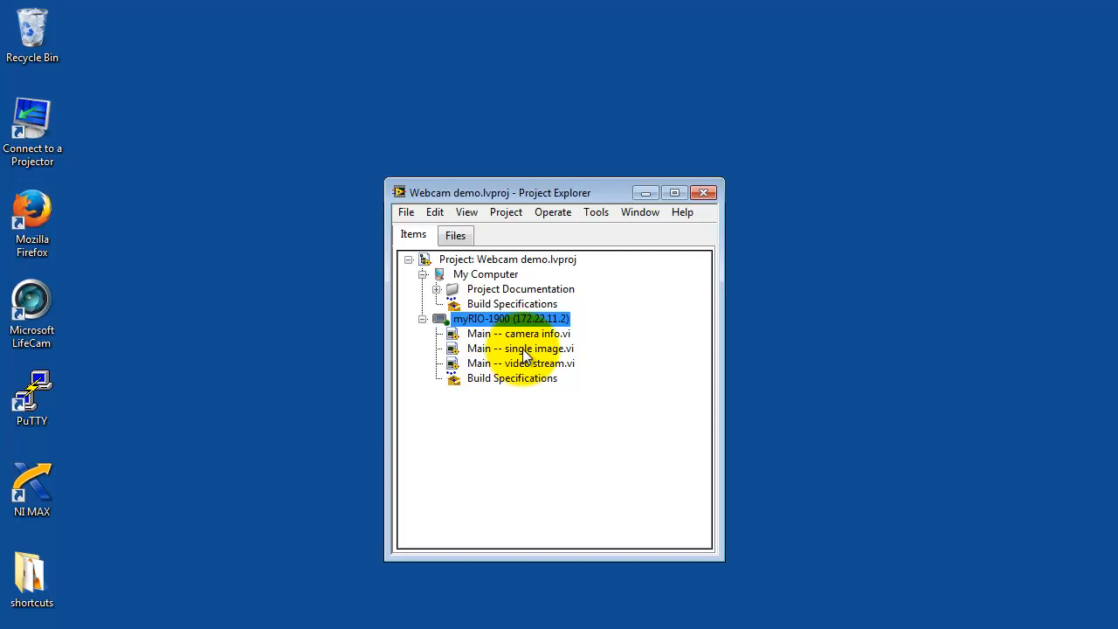
Open 'Main -- single image.vi' from the myRIO-1900 target in Project Explorer
{"action": "left_click", "coordinate": [520, 347]}
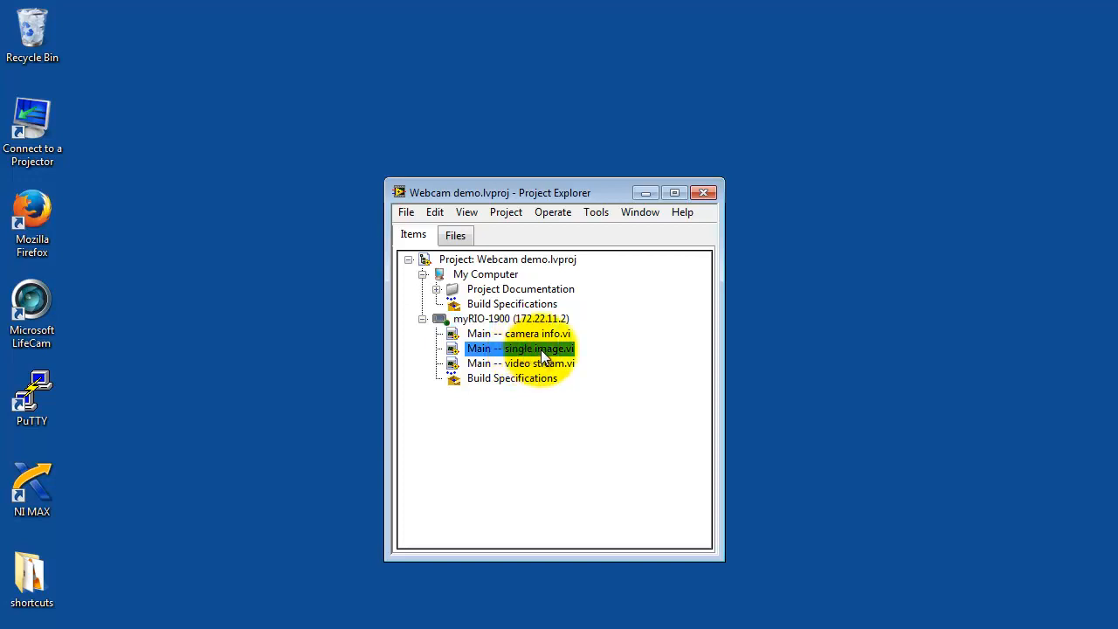
{"action": "double_click", "coordinate": [521, 347]}
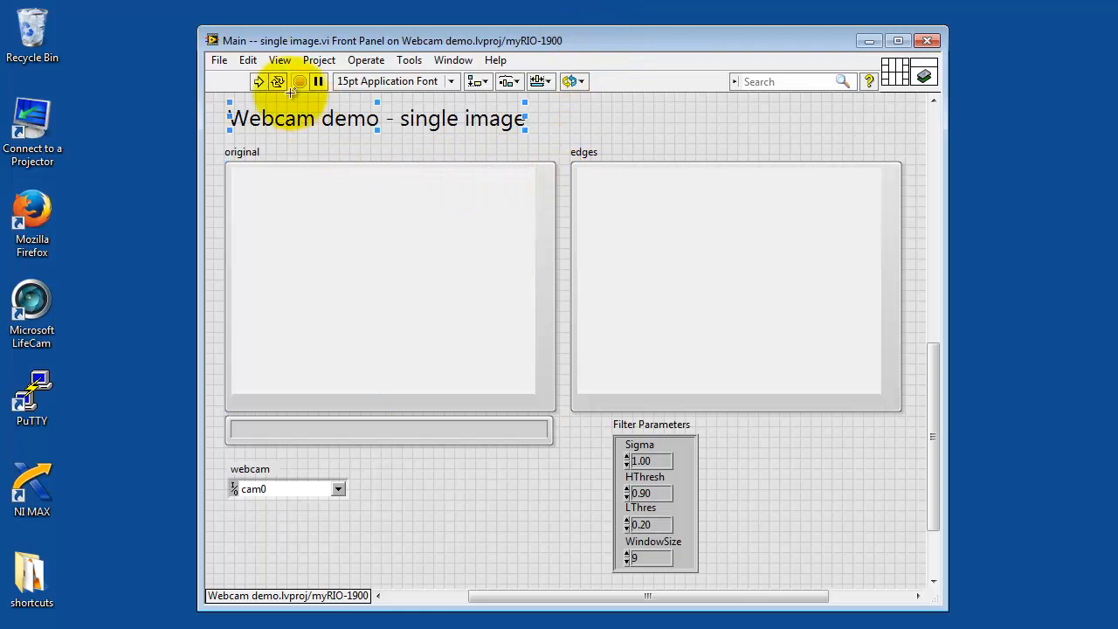
Run the VI twice so webcam snapshots of the mug and their edge images fill the displays
{"action": "left_click", "coordinate": [258, 80]}
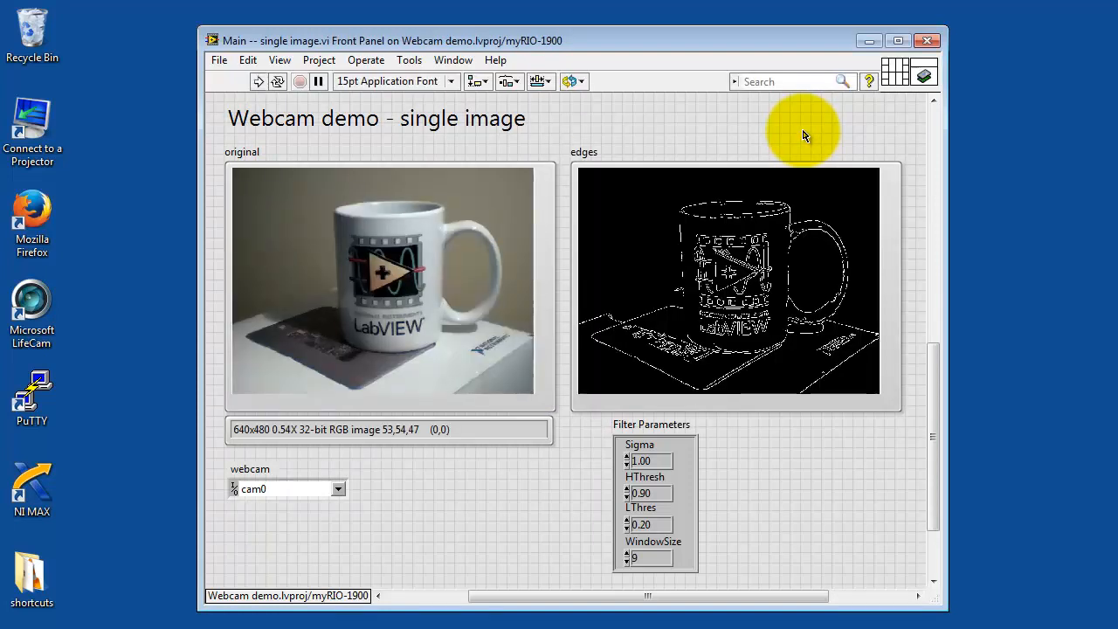
{"action": "left_click", "coordinate": [730, 279]}
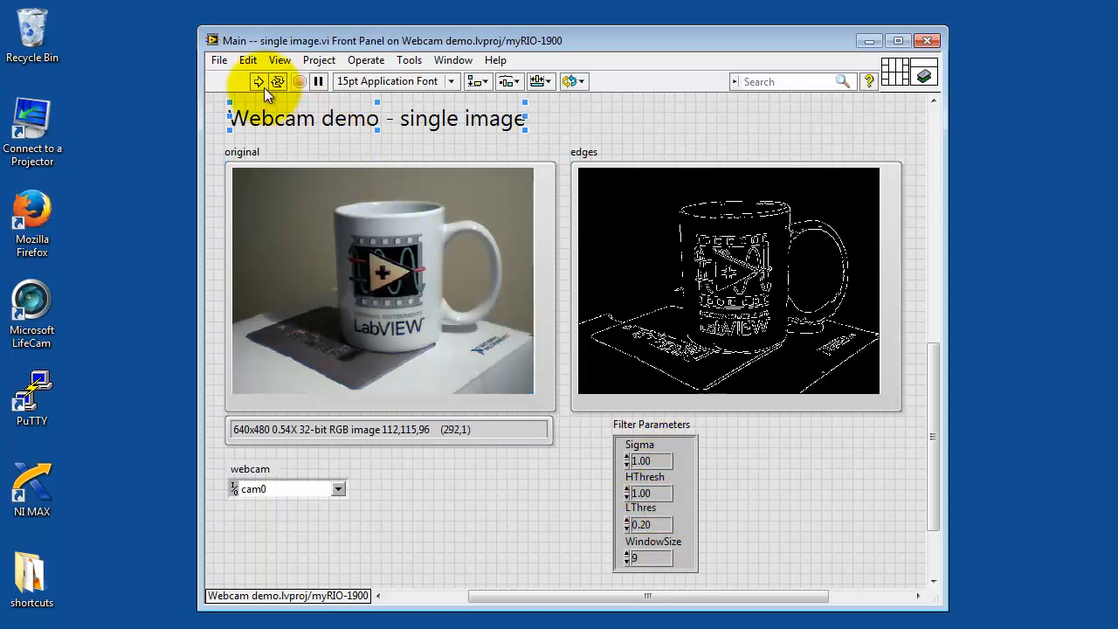
{"action": "left_click", "coordinate": [258, 80]}
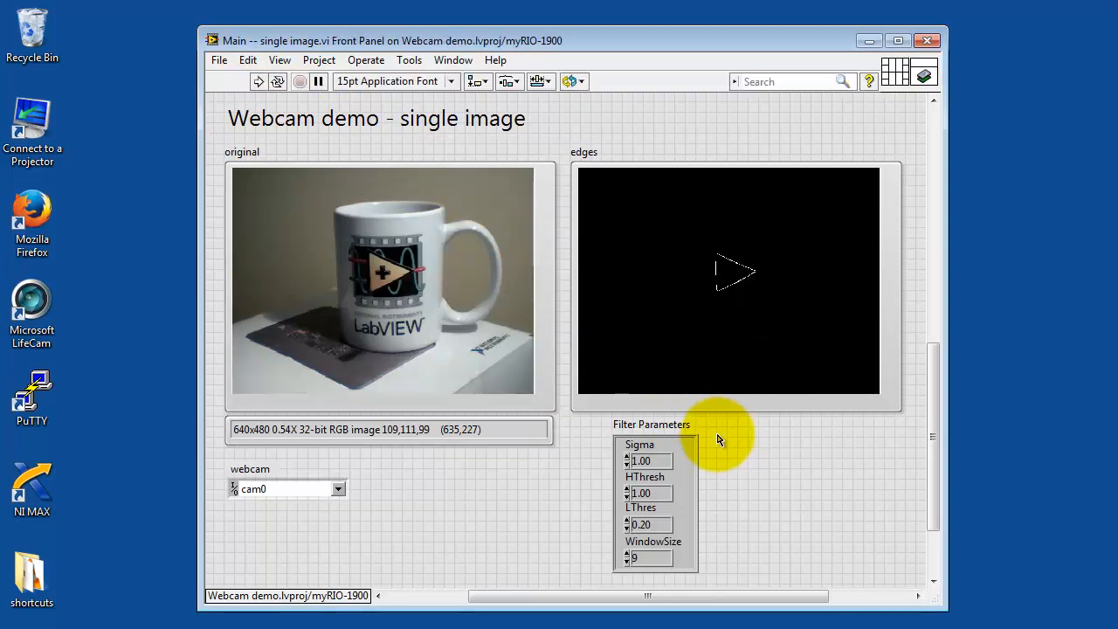
{"action": "left_click", "coordinate": [398, 293]}
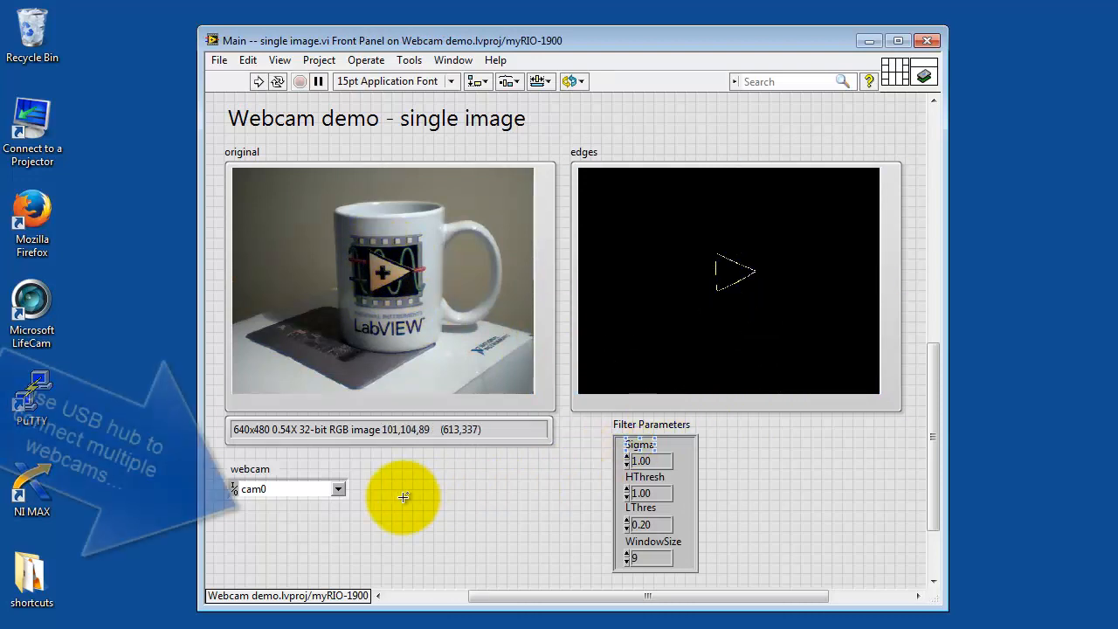
Review the available webcams list and keep cam0 selected
{"action": "left_click", "coordinate": [339, 489]}
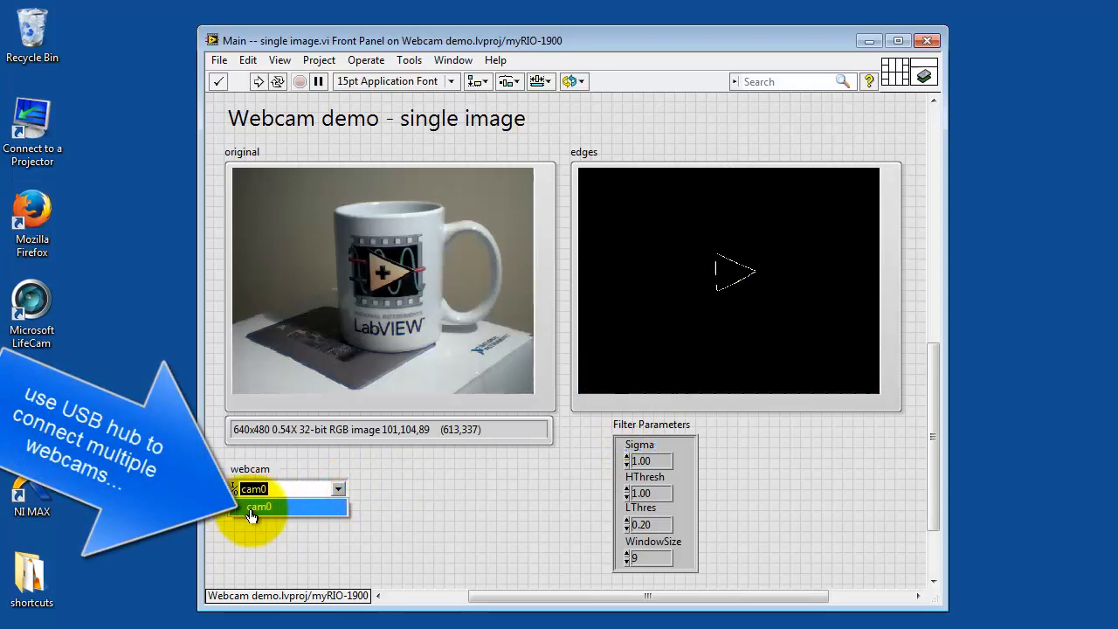
{"action": "mouse_move", "coordinate": [440, 514]}
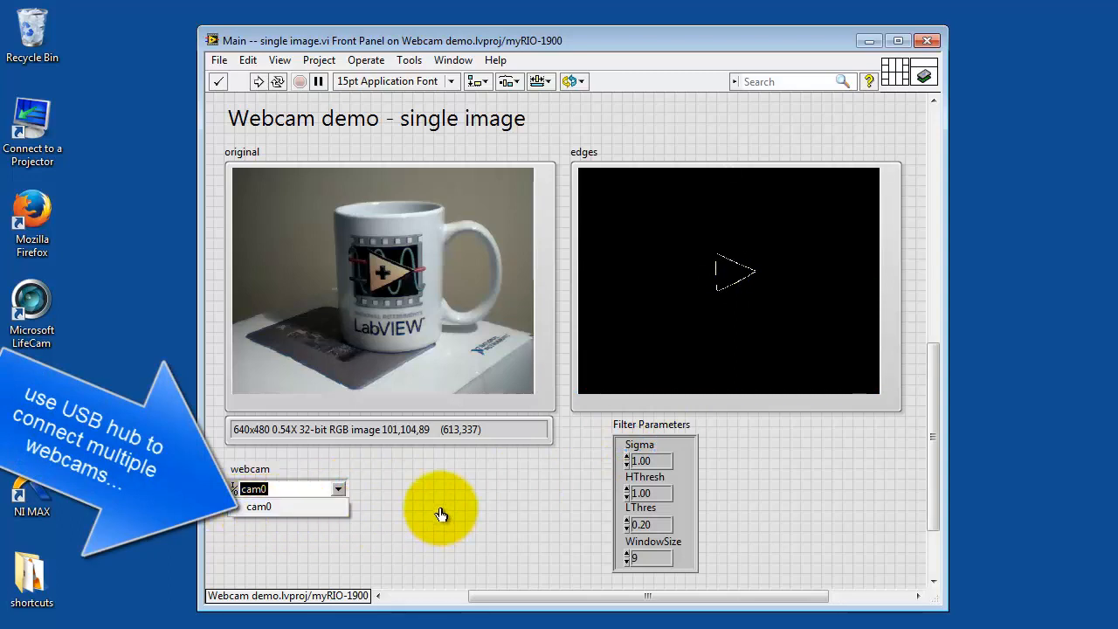
{"action": "left_click", "coordinate": [258, 507]}
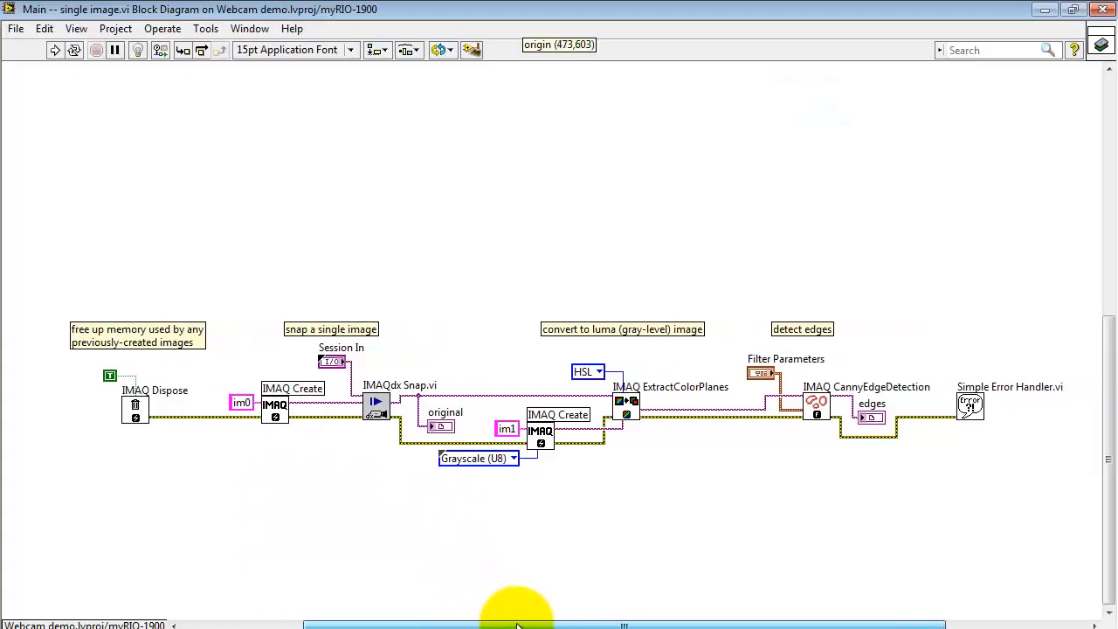
{"action": "mouse_move", "coordinate": [318, 251]}
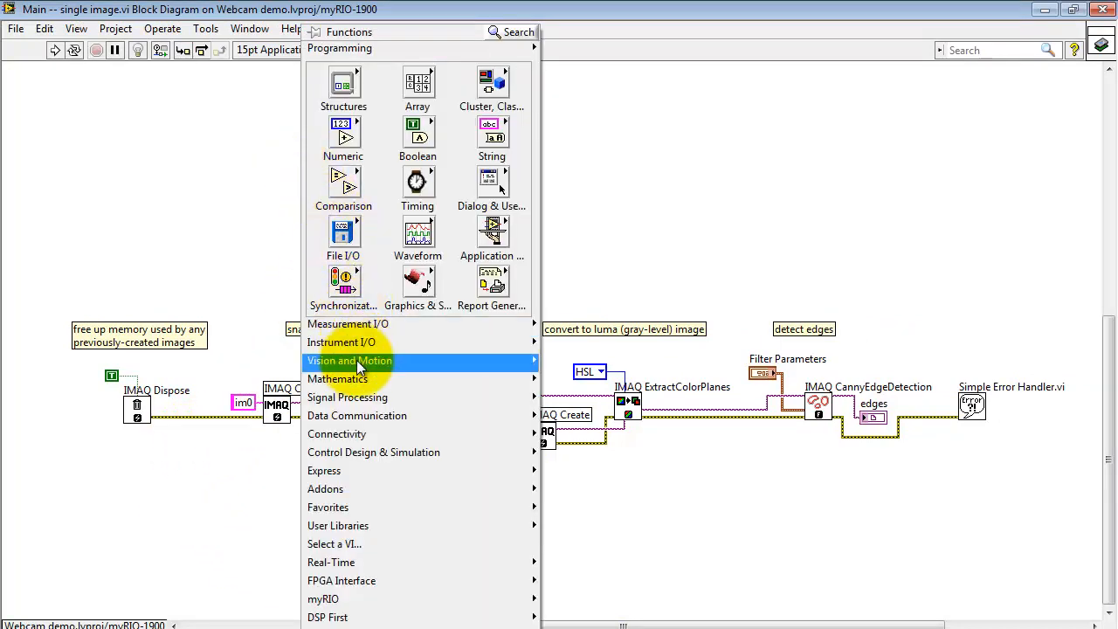
Browse Vision and Motion through the NI-IMAQ Image Management and NI-IMAQdx subpalettes
{"action": "left_click", "coordinate": [349, 360]}
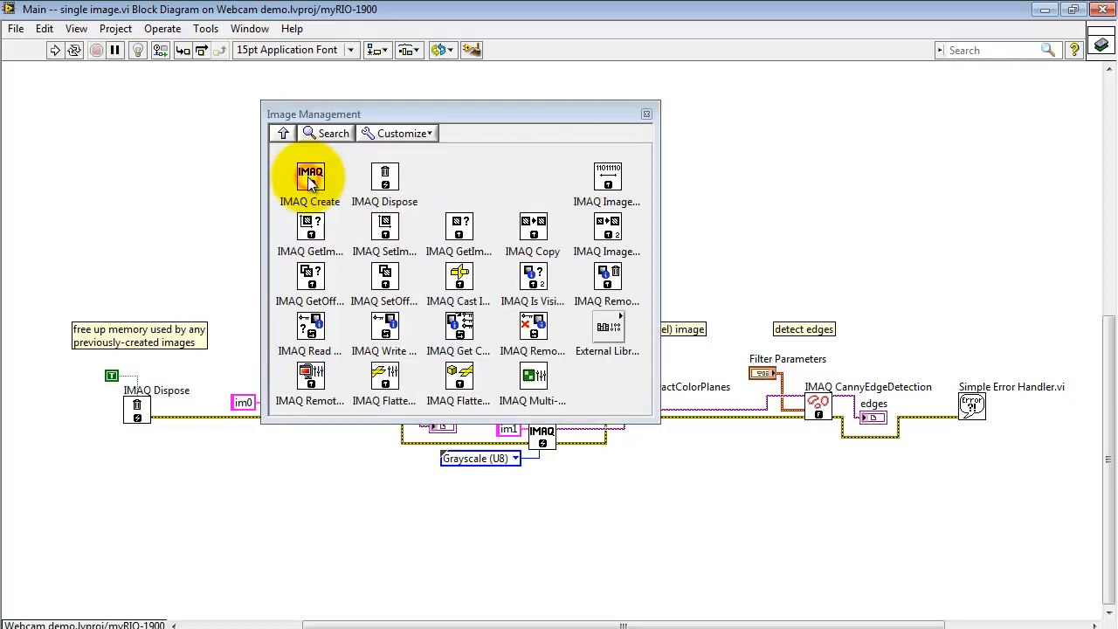
{"action": "mouse_move", "coordinate": [384, 178]}
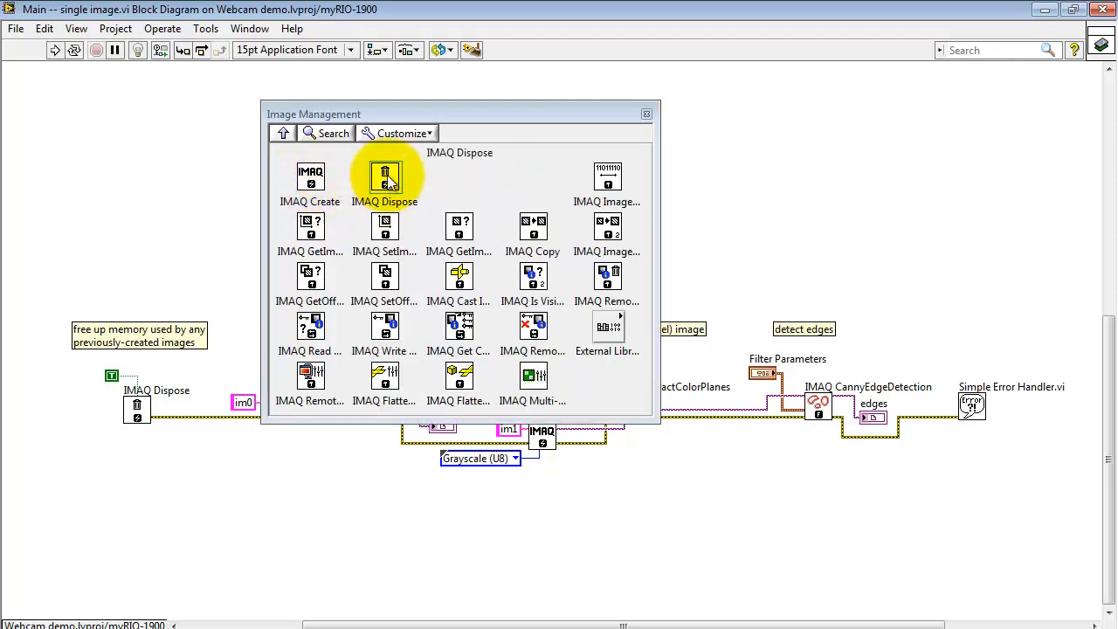
{"action": "mouse_move", "coordinate": [304, 149]}
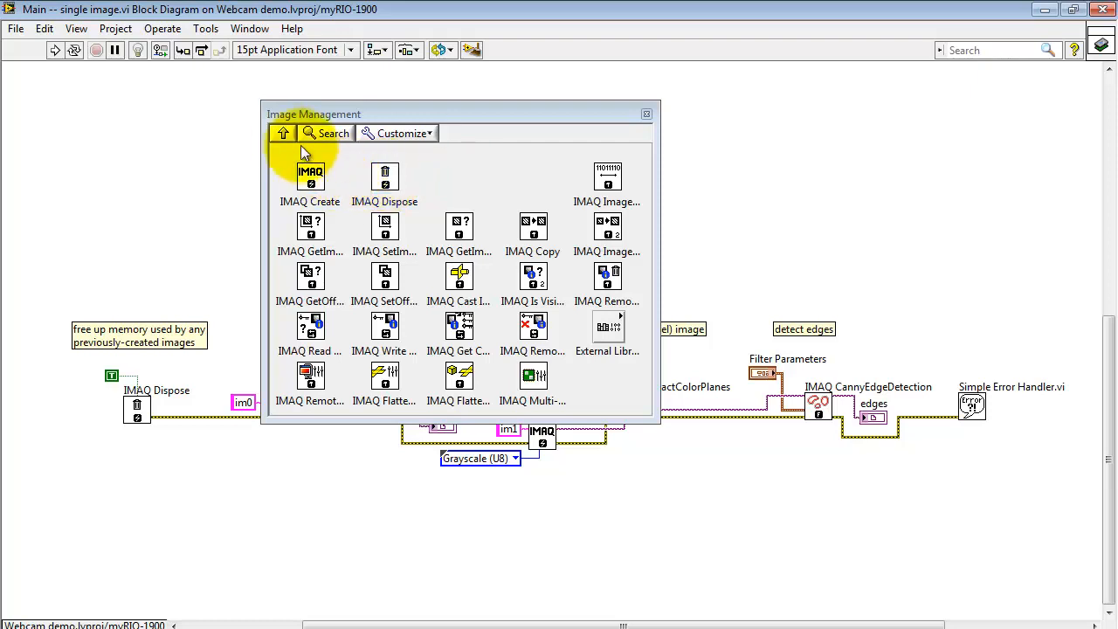
{"action": "left_click", "coordinate": [283, 132]}
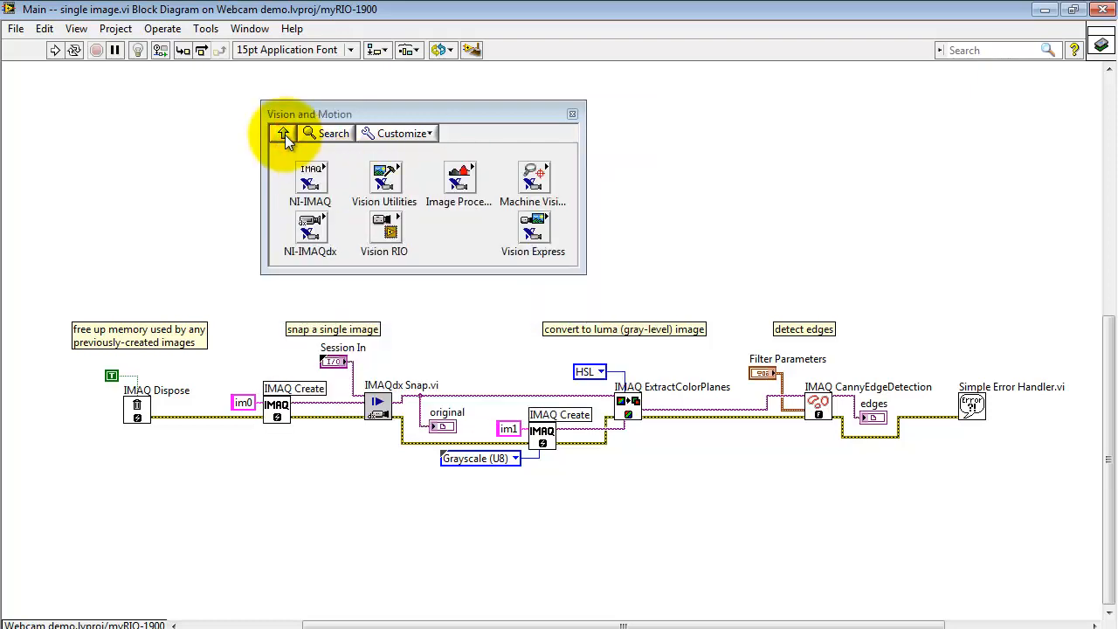
{"action": "mouse_move", "coordinate": [220, 379]}
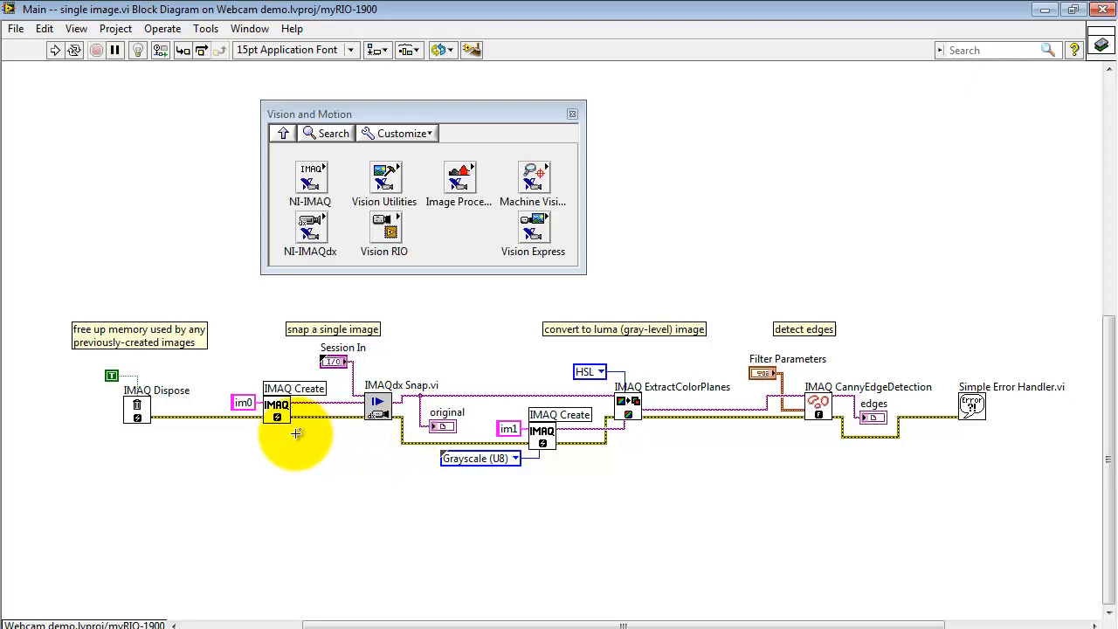
{"action": "mouse_move", "coordinate": [385, 178]}
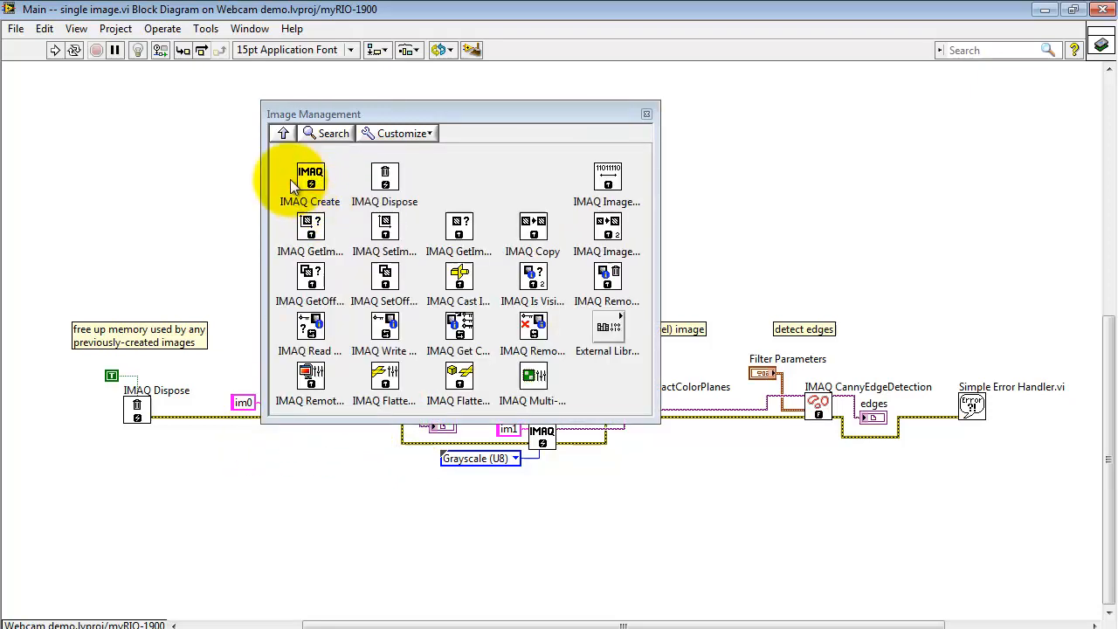
{"action": "mouse_move", "coordinate": [305, 171]}
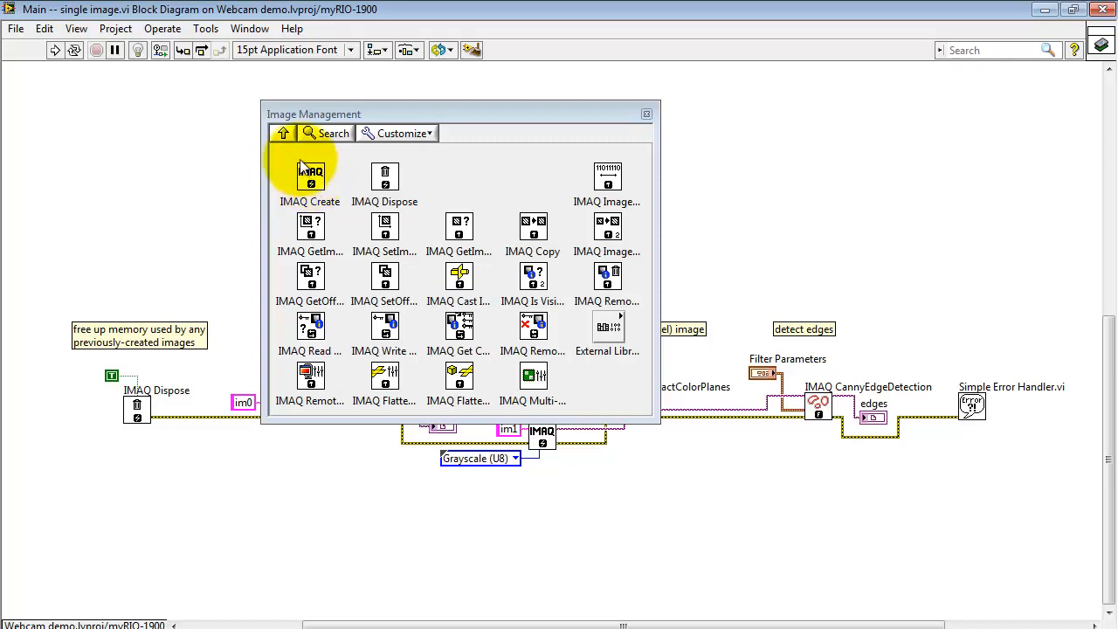
{"action": "left_click", "coordinate": [283, 133]}
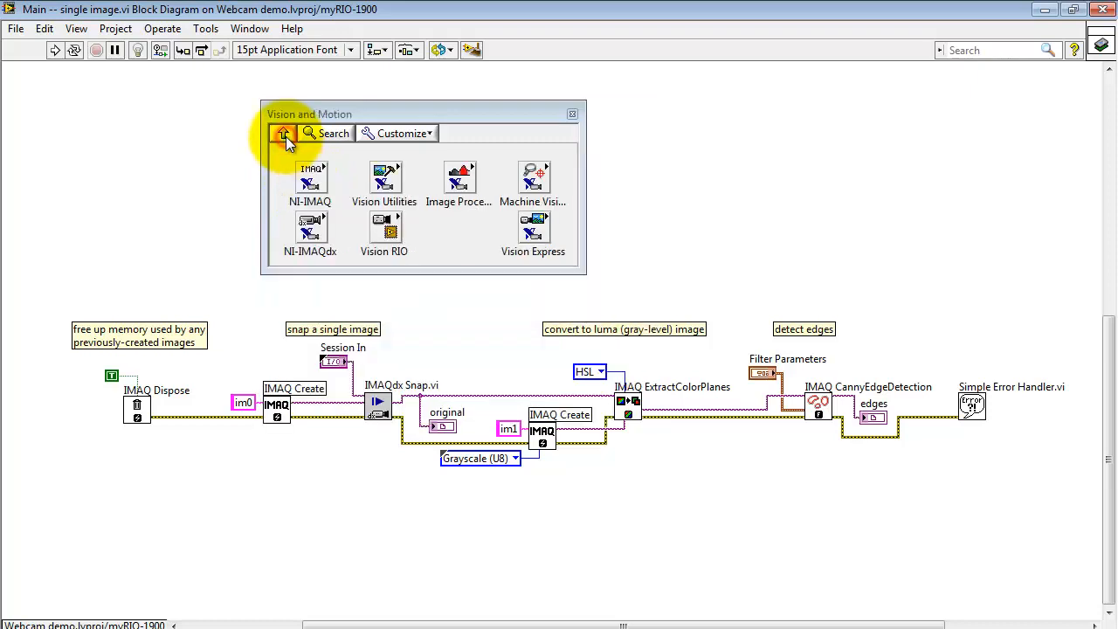
{"action": "mouse_move", "coordinate": [311, 231]}
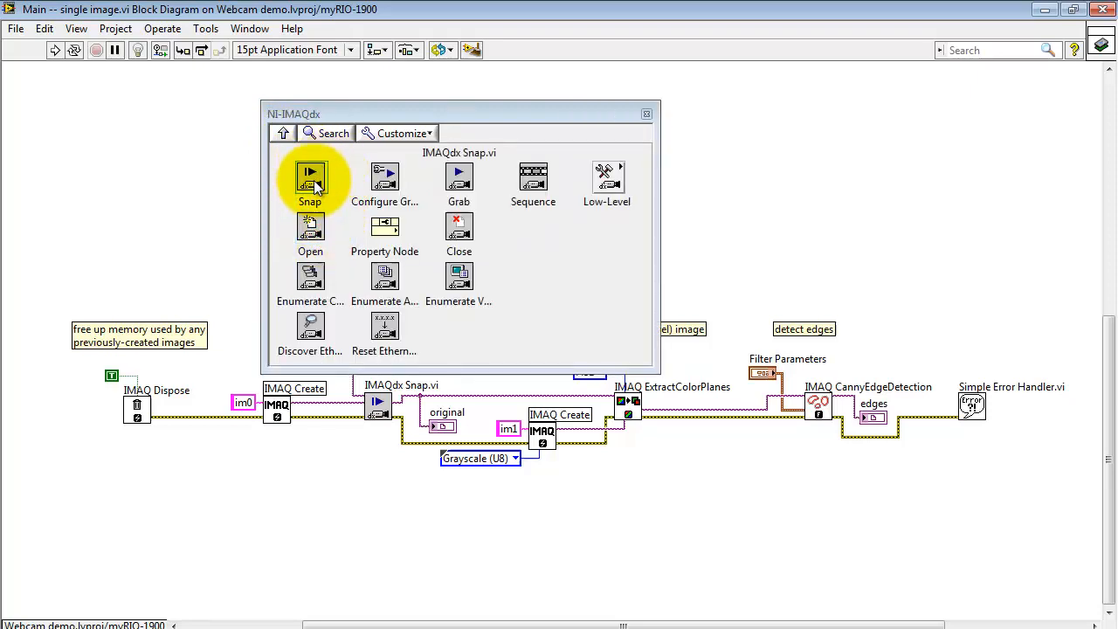
{"action": "left_click", "coordinate": [283, 132]}
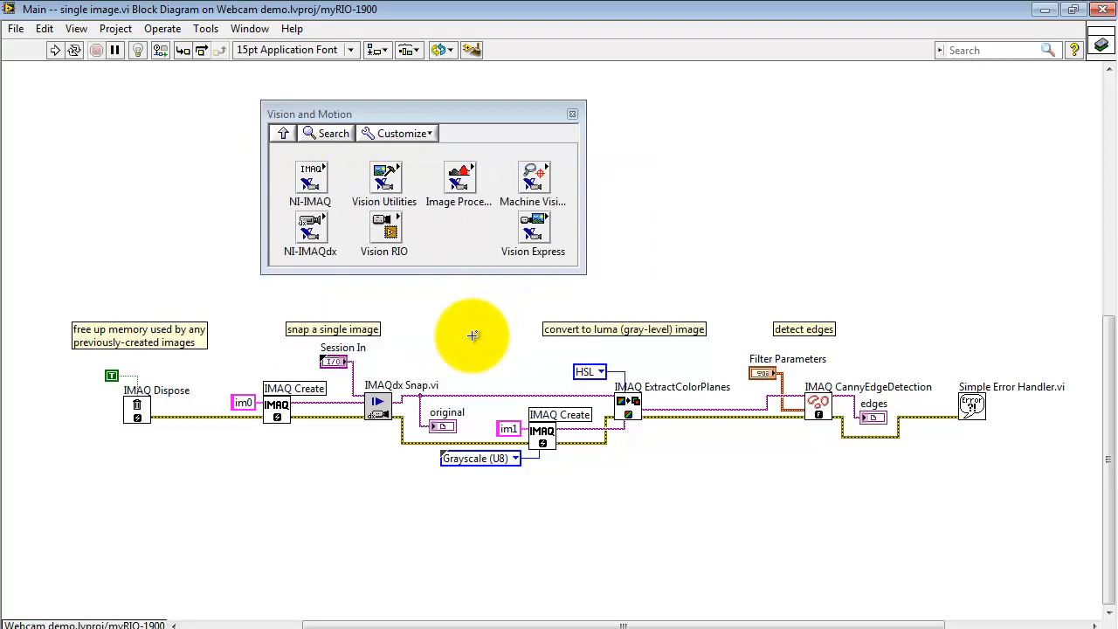
{"action": "mouse_move", "coordinate": [377, 370]}
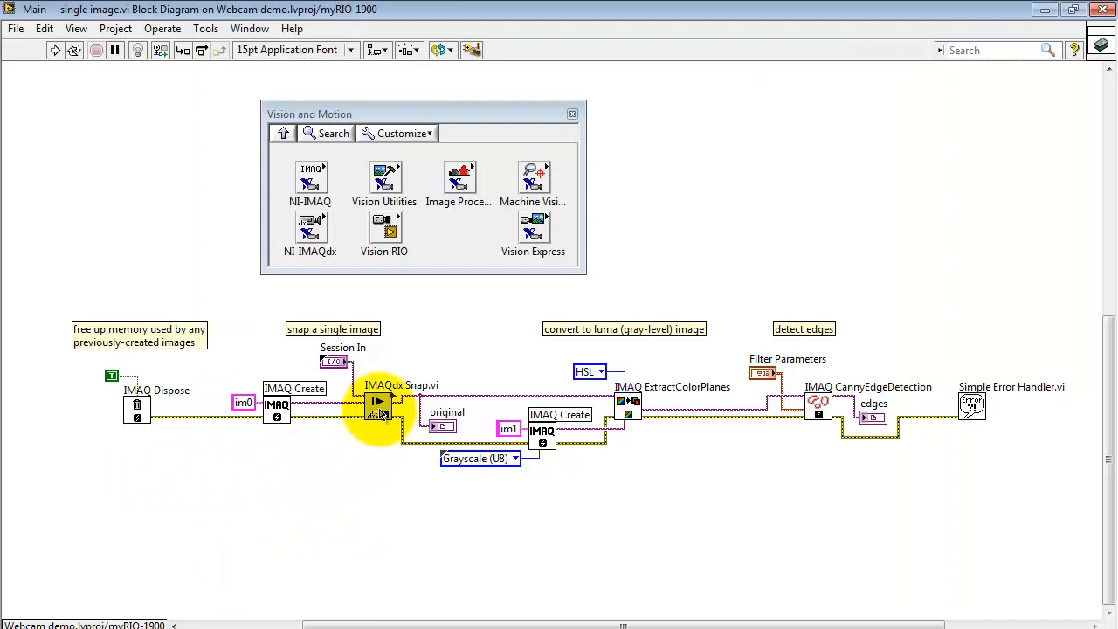
{"action": "mouse_move", "coordinate": [381, 405]}
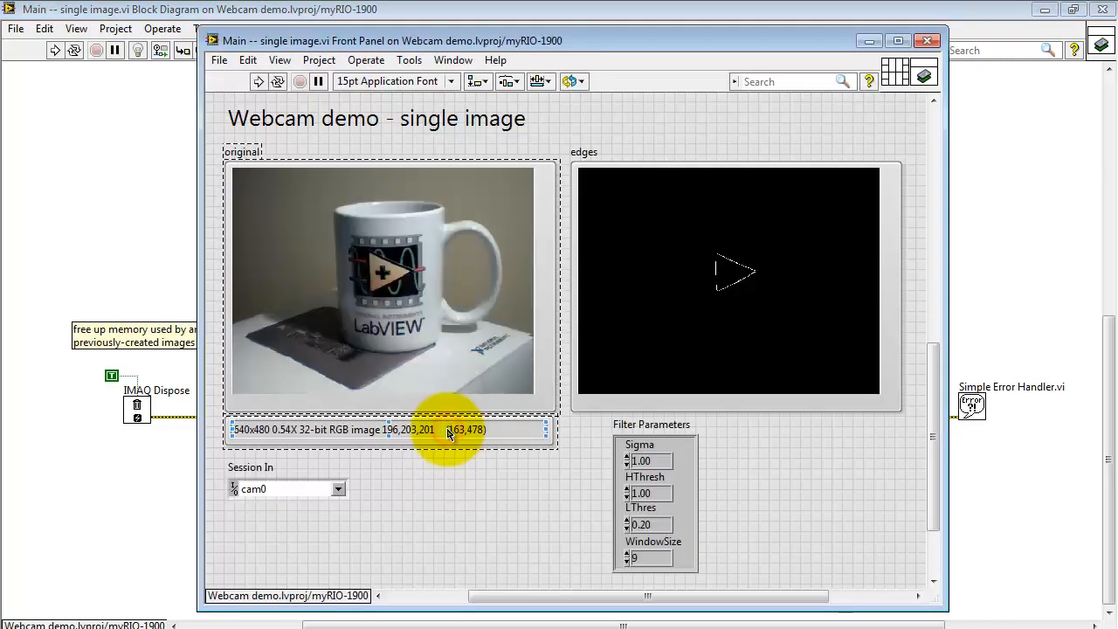
{"action": "mouse_move", "coordinate": [513, 496]}
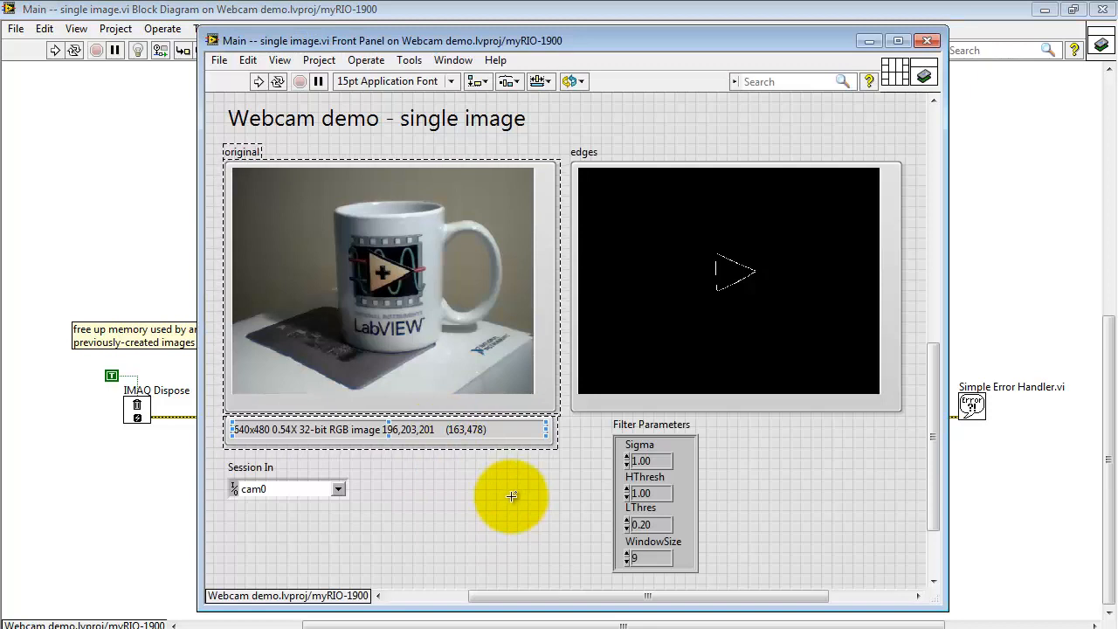
Place a new image display control on the front panel from the controls palette
{"action": "right_click", "coordinate": [514, 496]}
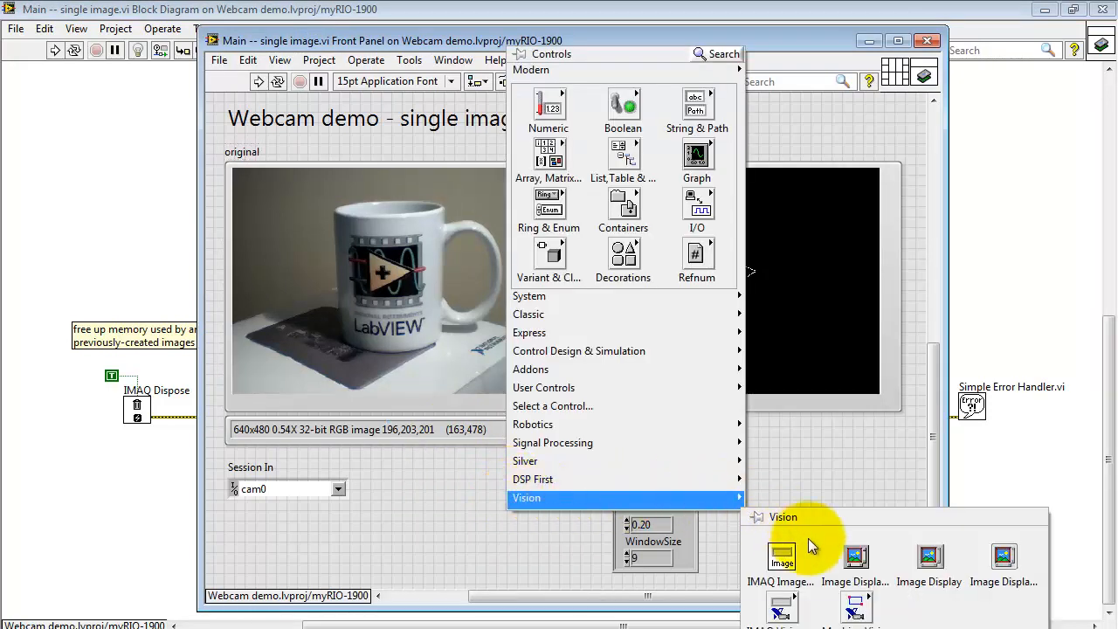
{"action": "mouse_move", "coordinate": [1004, 559]}
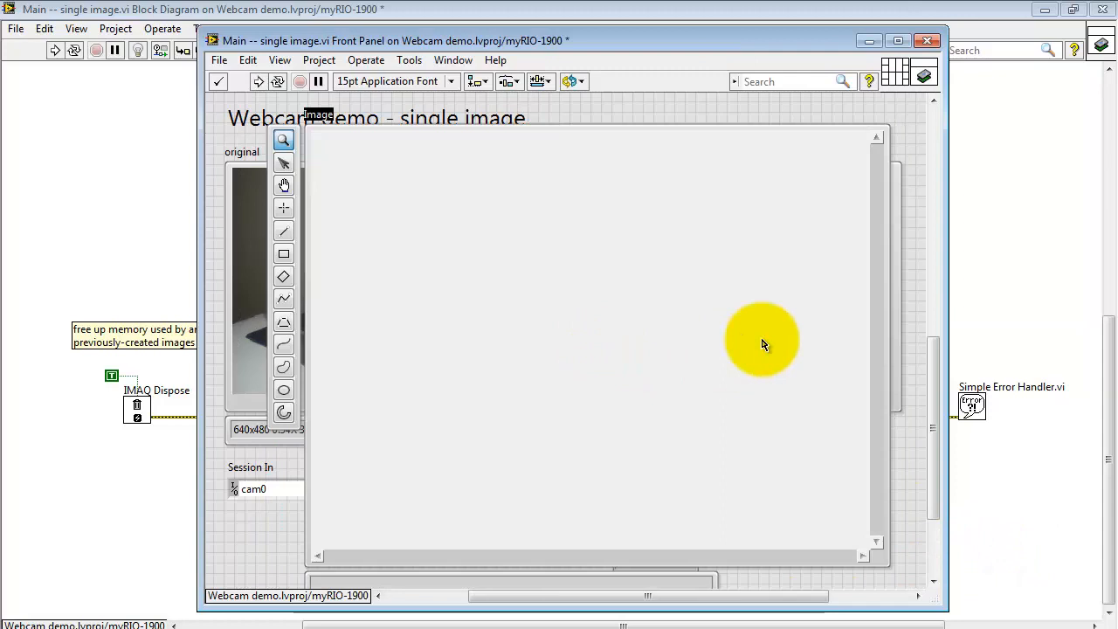
{"action": "right_click", "coordinate": [759, 341]}
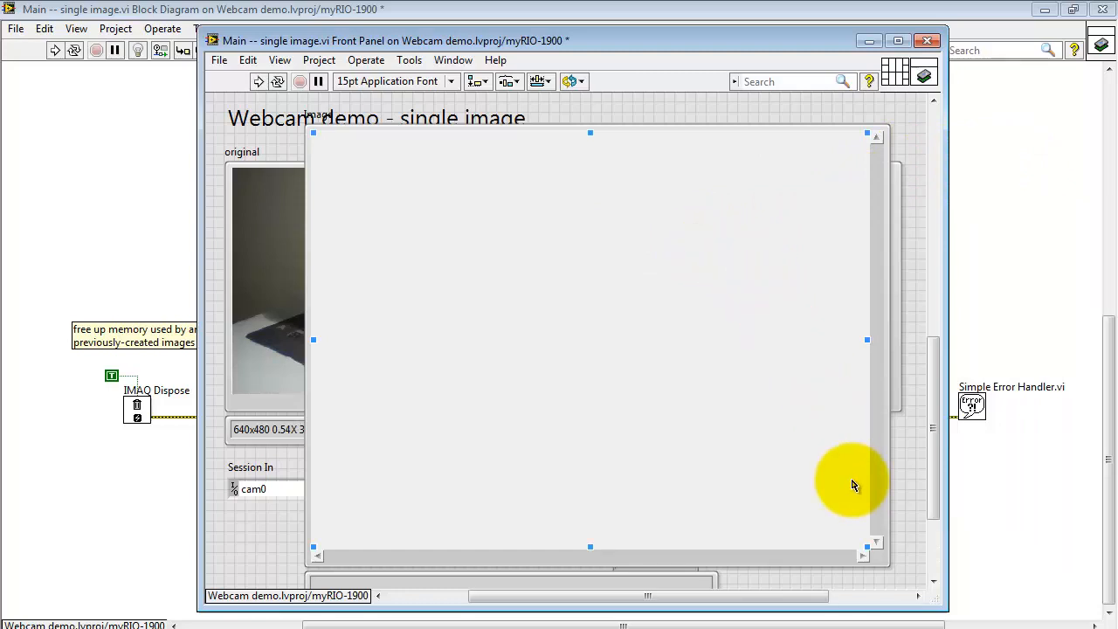
{"action": "mouse_move", "coordinate": [685, 133]}
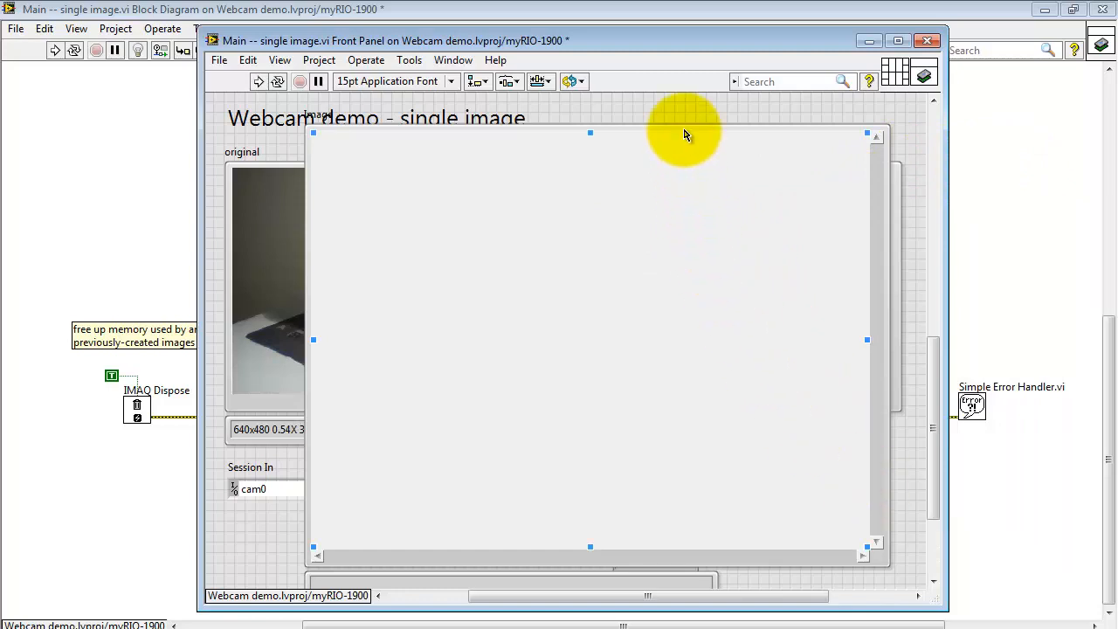
{"action": "left_click", "coordinate": [684, 133]}
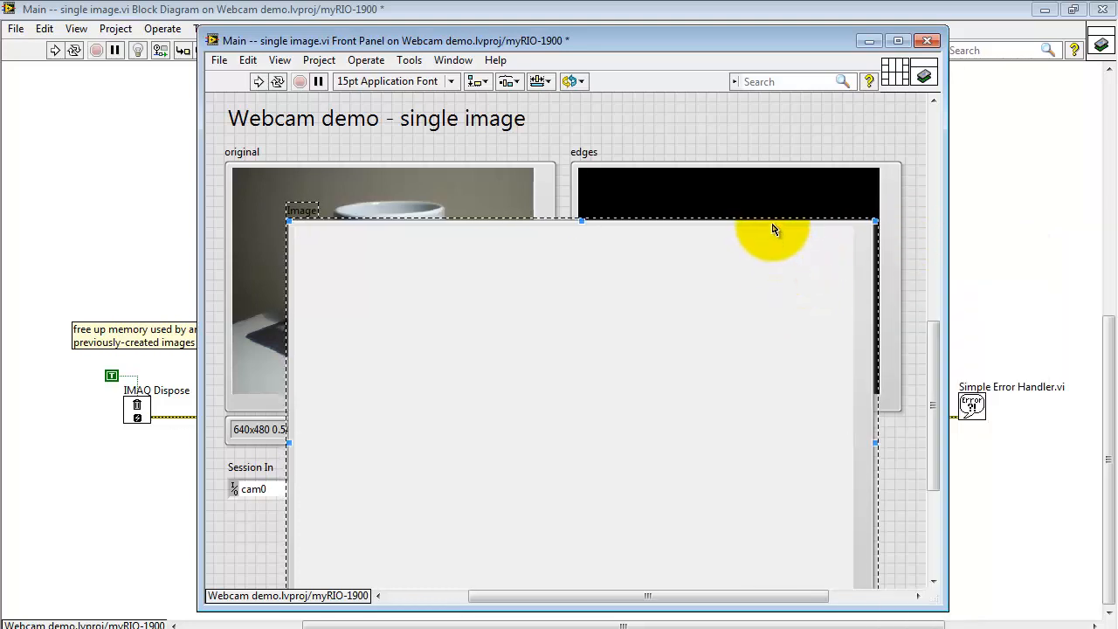
Enlarge the image display toward the panel's bottom right so it fills most of it
{"action": "left_click_drag", "start_coordinate": [772, 227], "coordinate": [855, 580]}
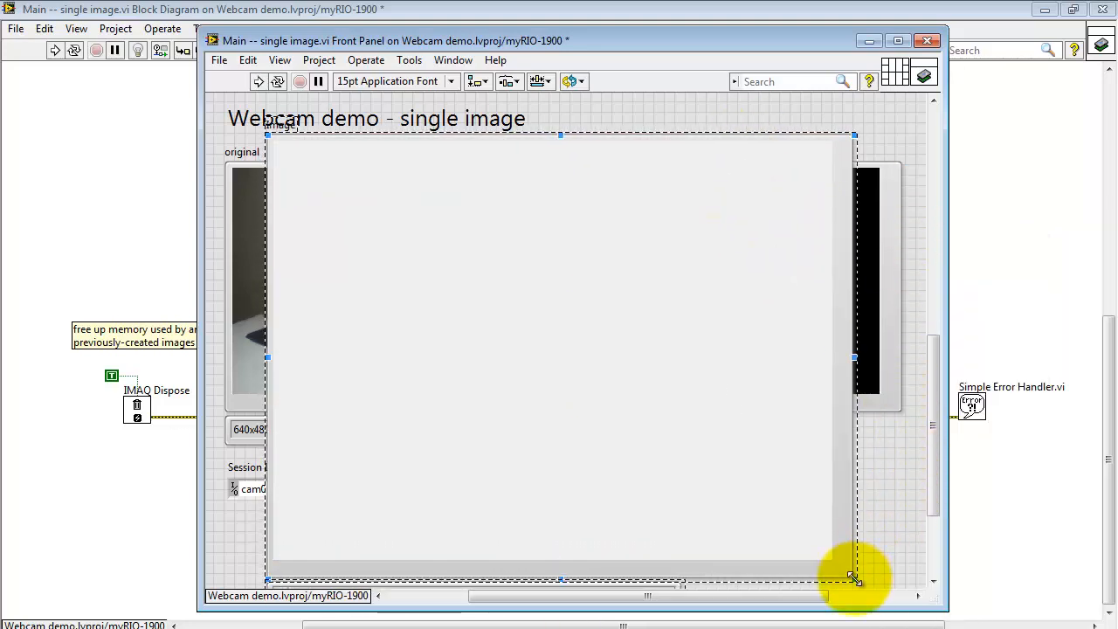
{"action": "left_click_drag", "start_coordinate": [854, 580], "coordinate": [786, 527]}
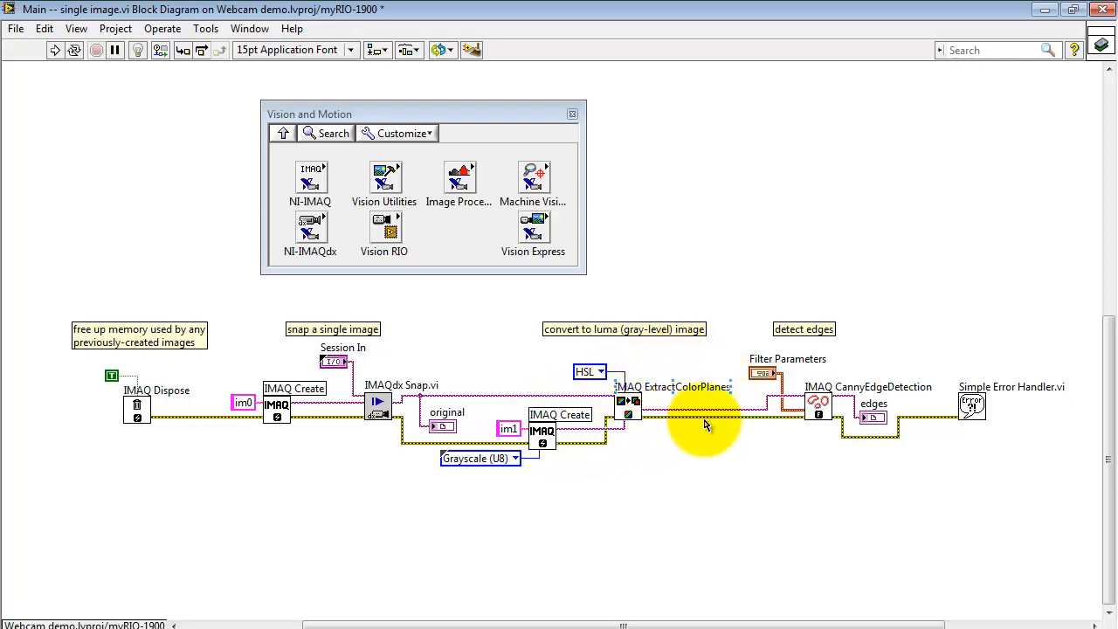
{"action": "mouse_move", "coordinate": [376, 293]}
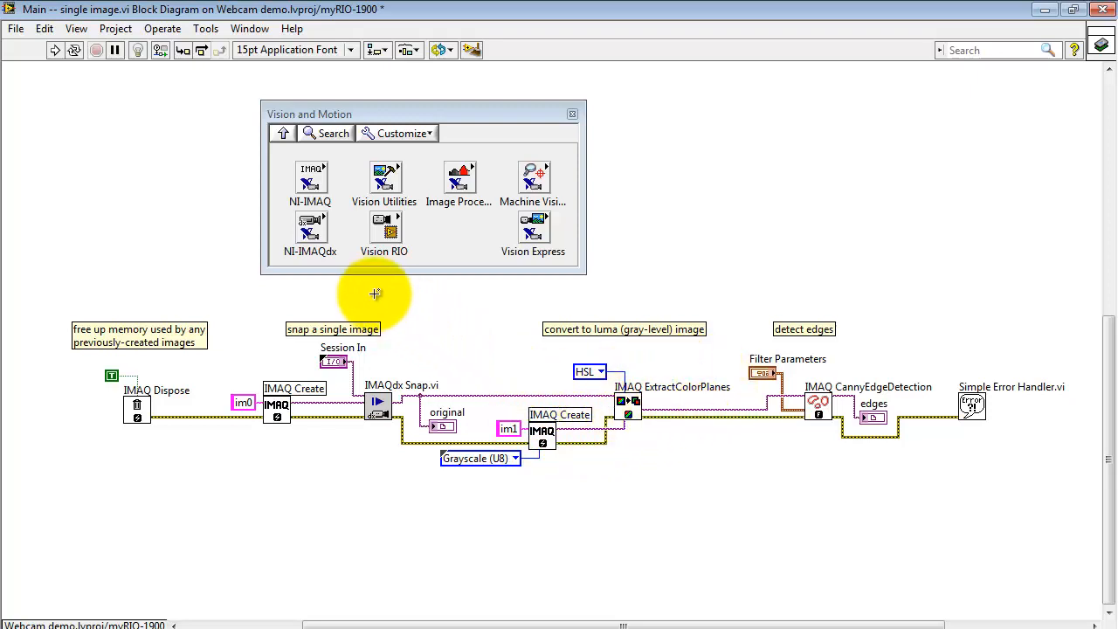
{"action": "left_click", "coordinate": [384, 179]}
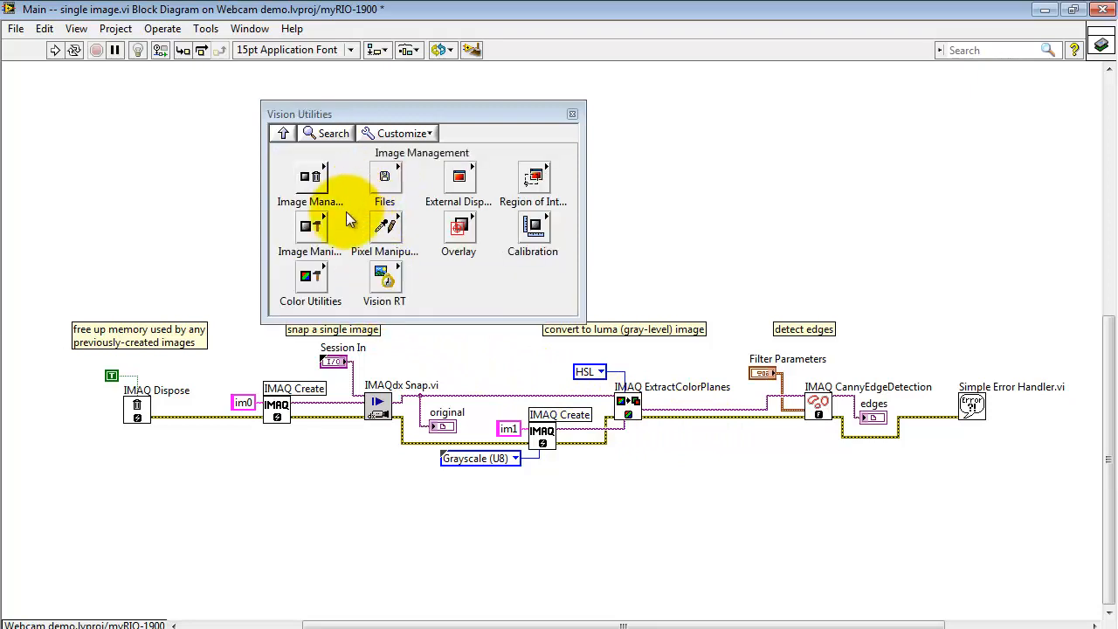
{"action": "left_click", "coordinate": [311, 276]}
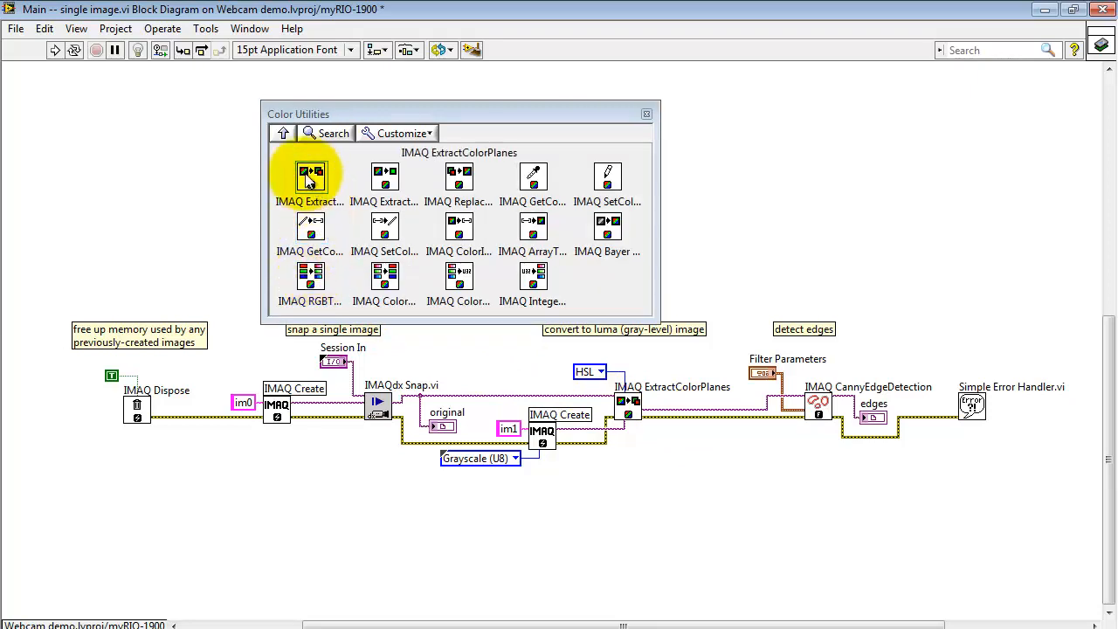
{"action": "mouse_move", "coordinate": [293, 148]}
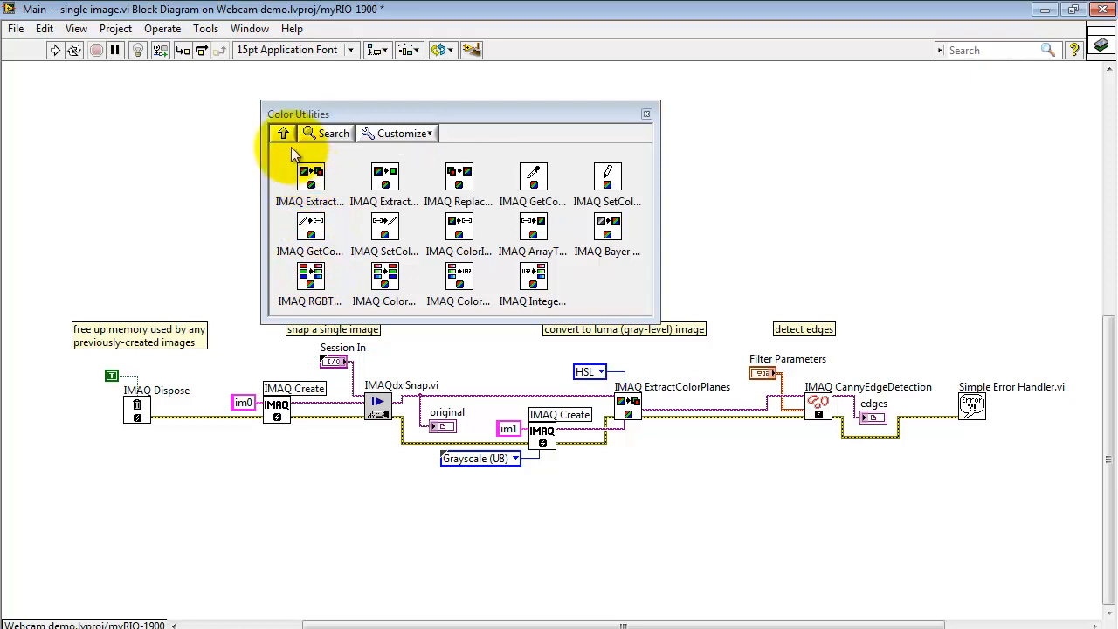
{"action": "left_click", "coordinate": [283, 133]}
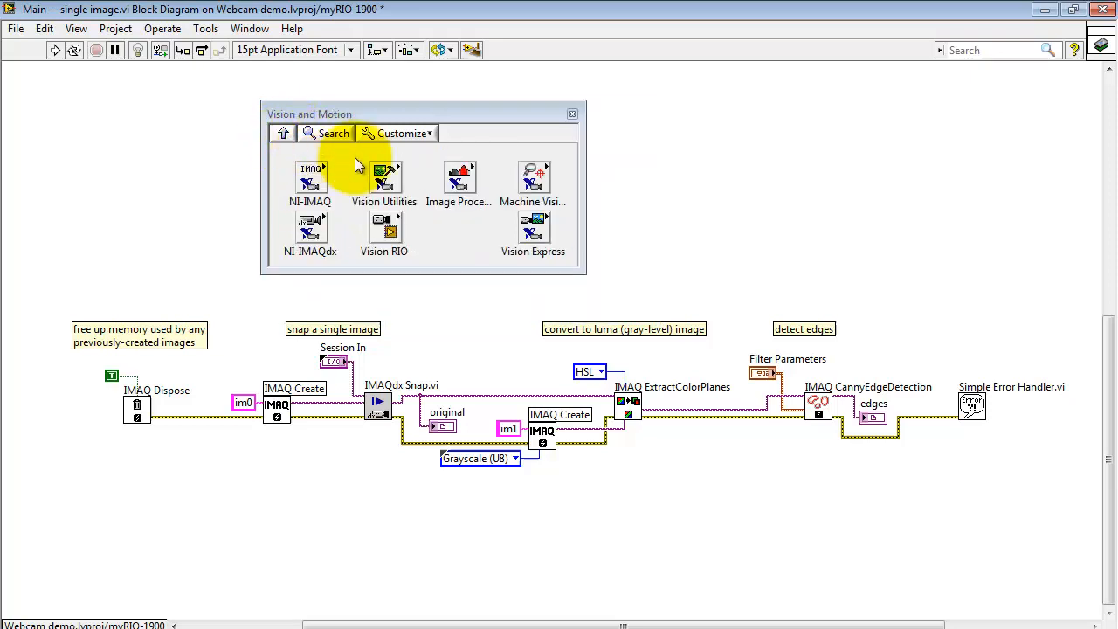
{"action": "mouse_move", "coordinate": [622, 402]}
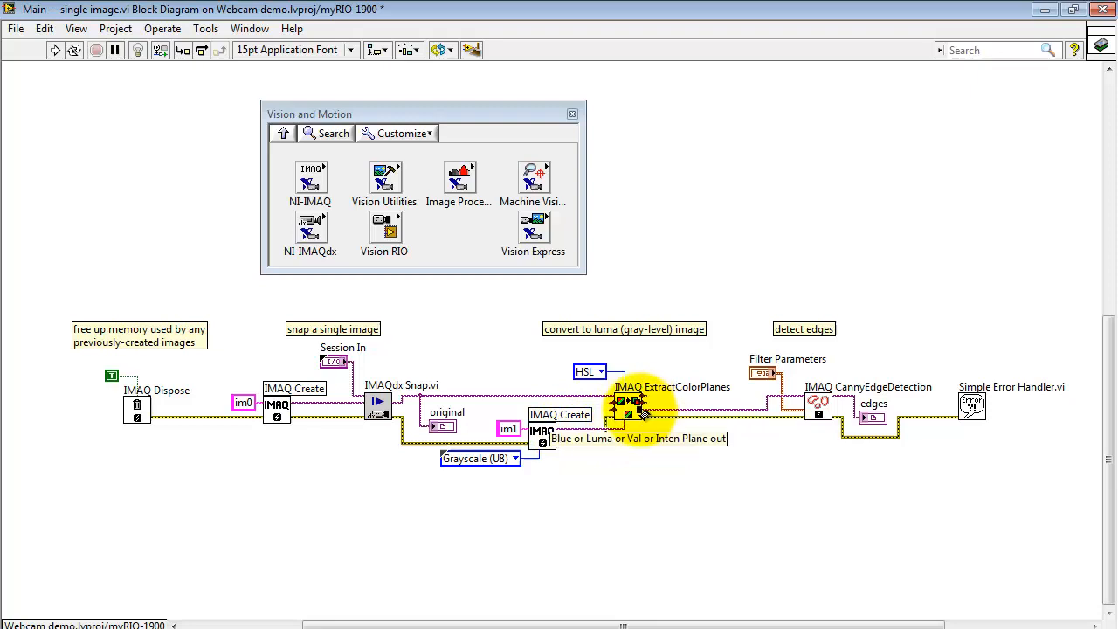
{"action": "mouse_move", "coordinate": [650, 410]}
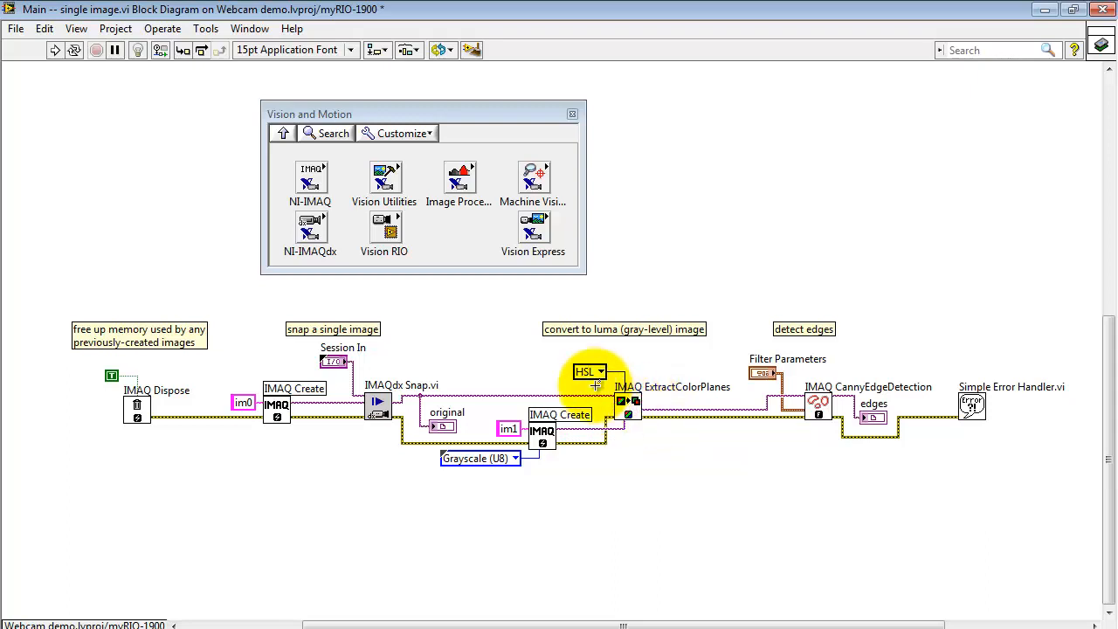
{"action": "left_click", "coordinate": [586, 370]}
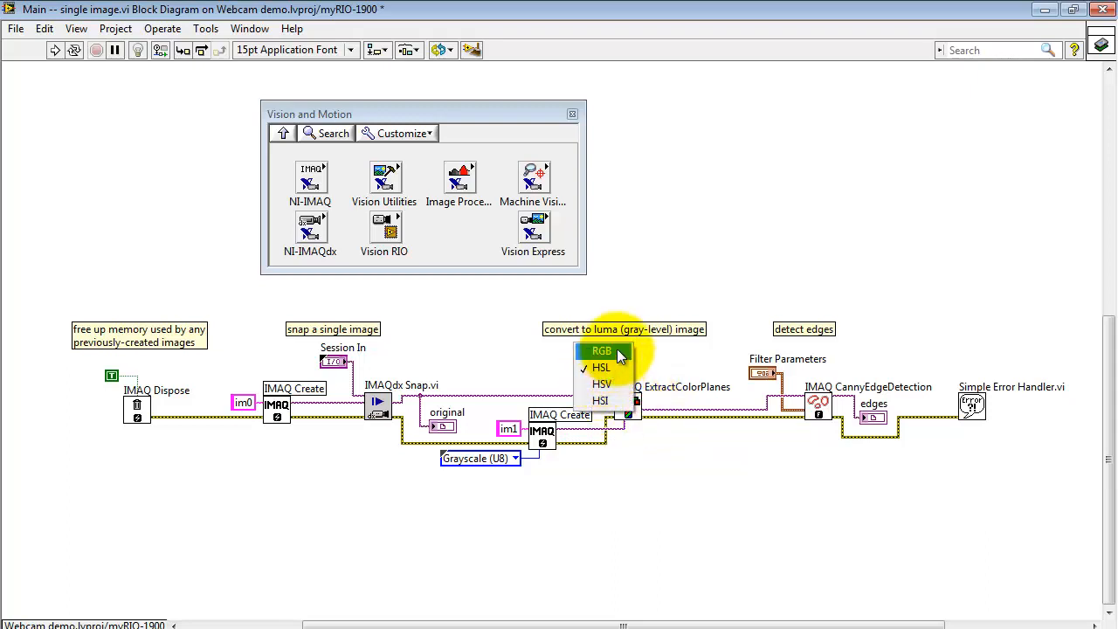
{"action": "mouse_move", "coordinate": [619, 366]}
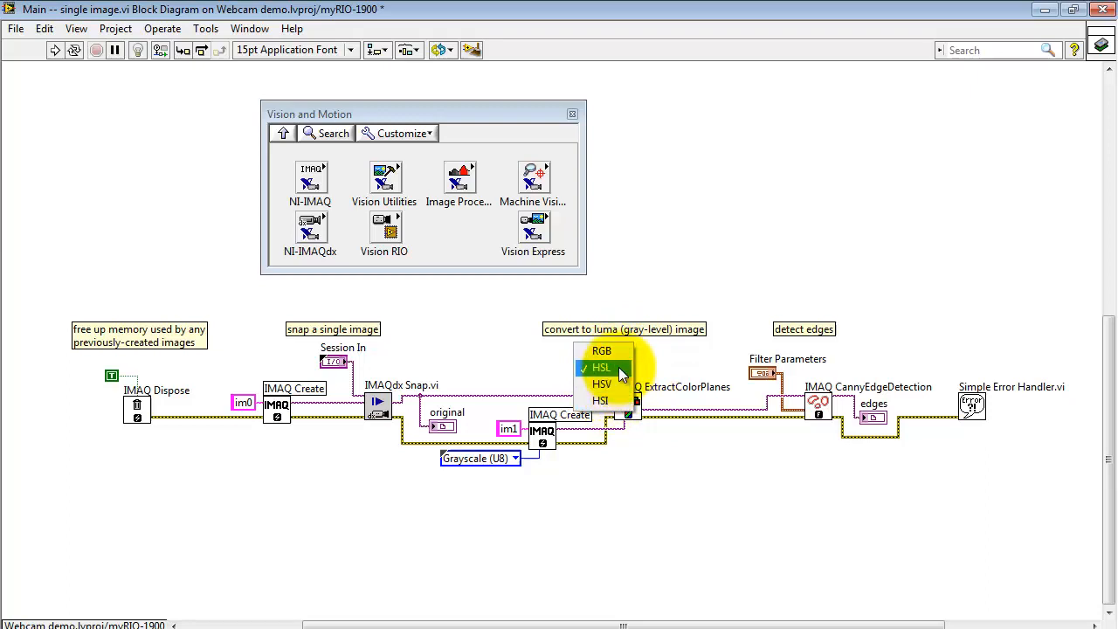
{"action": "left_click", "coordinate": [600, 367]}
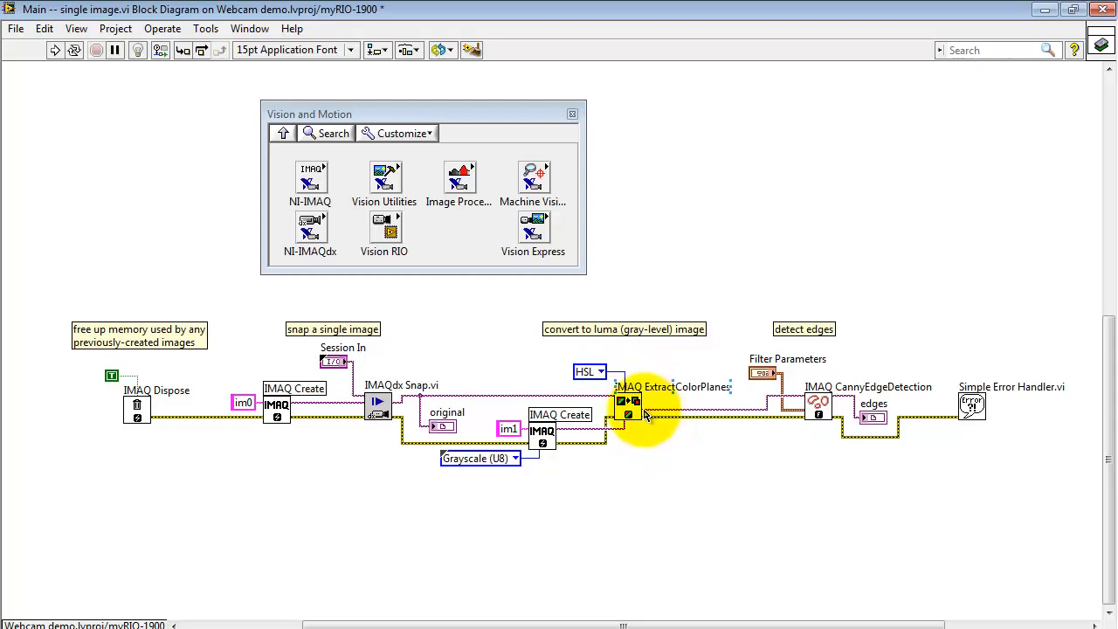
{"action": "mouse_move", "coordinate": [782, 398]}
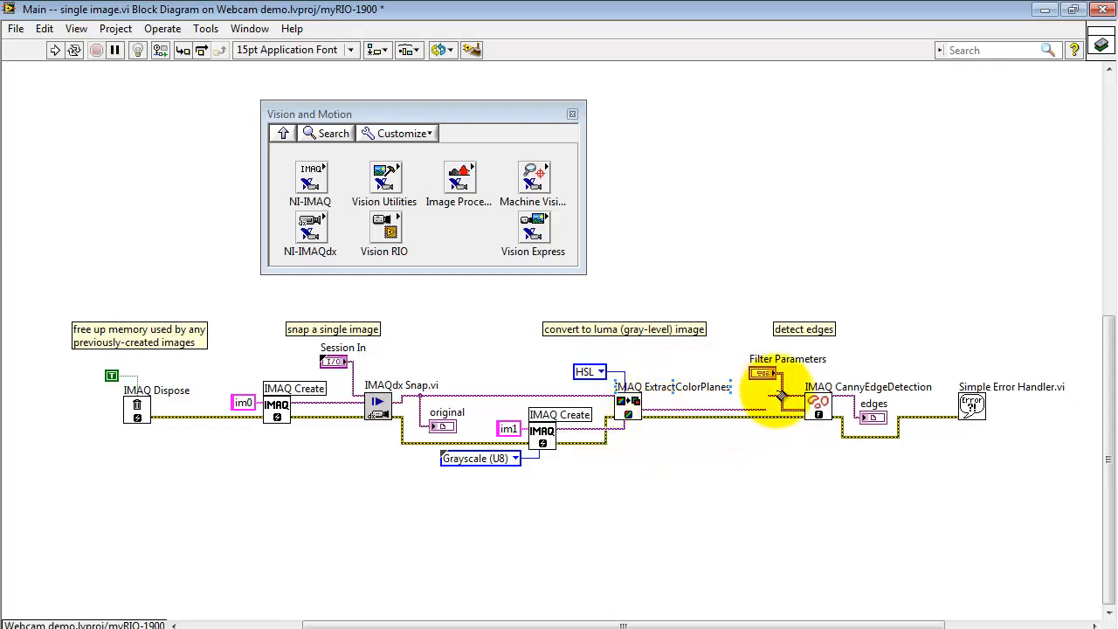
{"action": "mouse_move", "coordinate": [817, 405]}
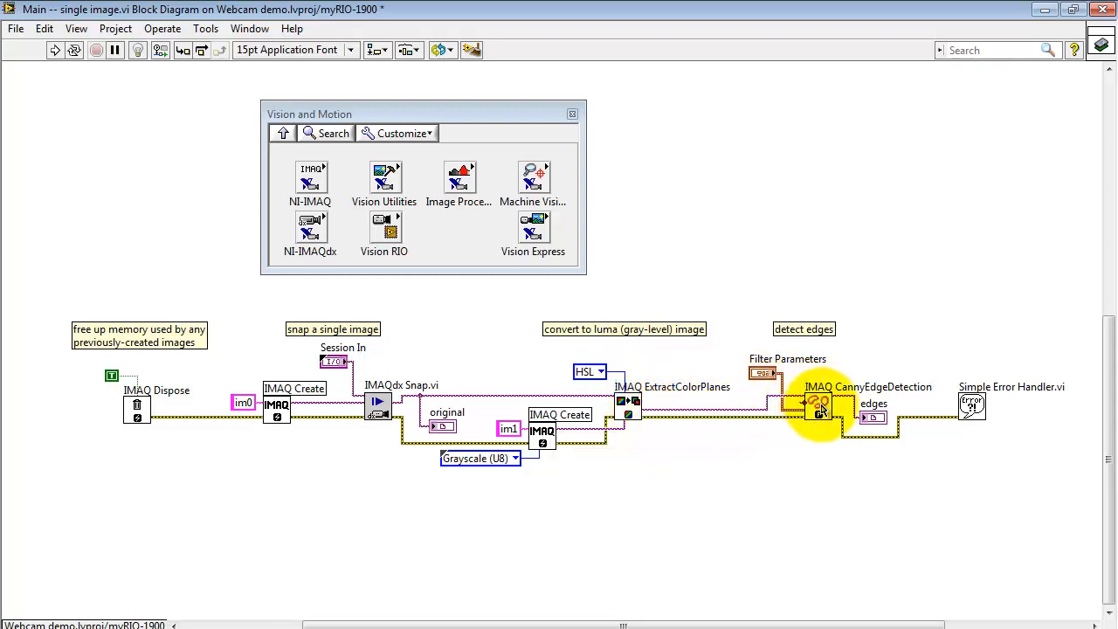
{"action": "mouse_move", "coordinate": [457, 179]}
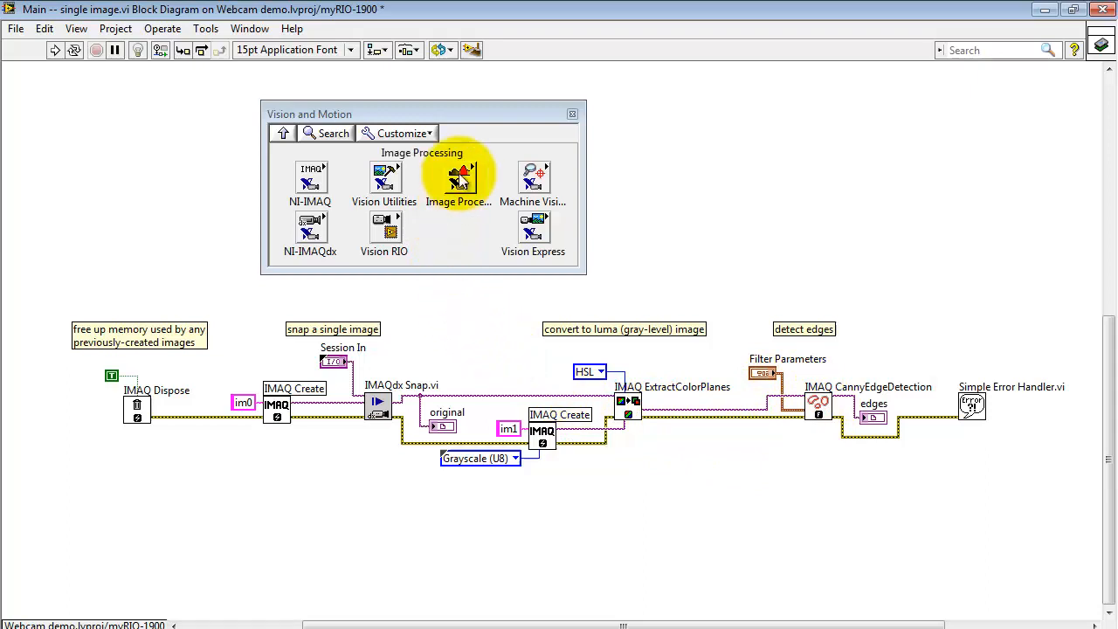
{"action": "left_click", "coordinate": [458, 178]}
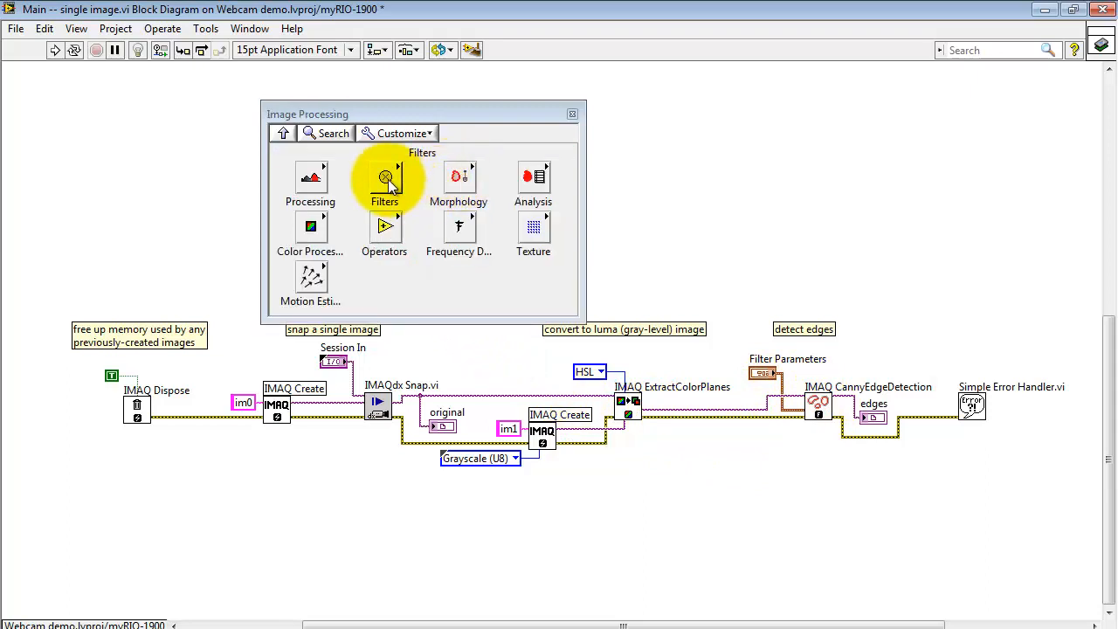
{"action": "left_click", "coordinate": [384, 179]}
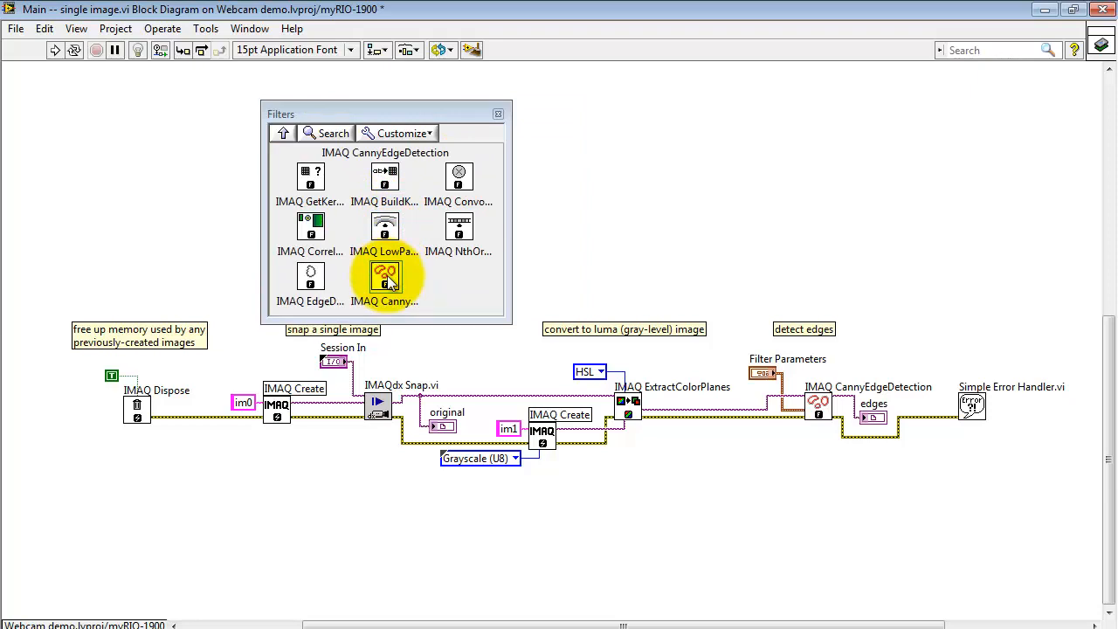
{"action": "left_click", "coordinate": [283, 133]}
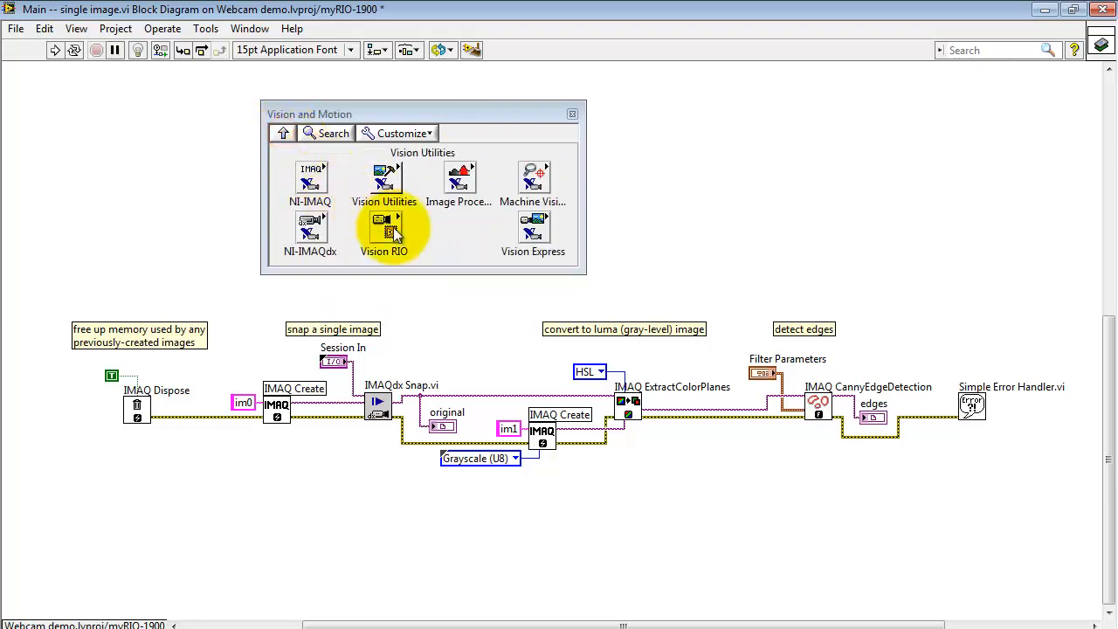
{"action": "mouse_move", "coordinate": [755, 437]}
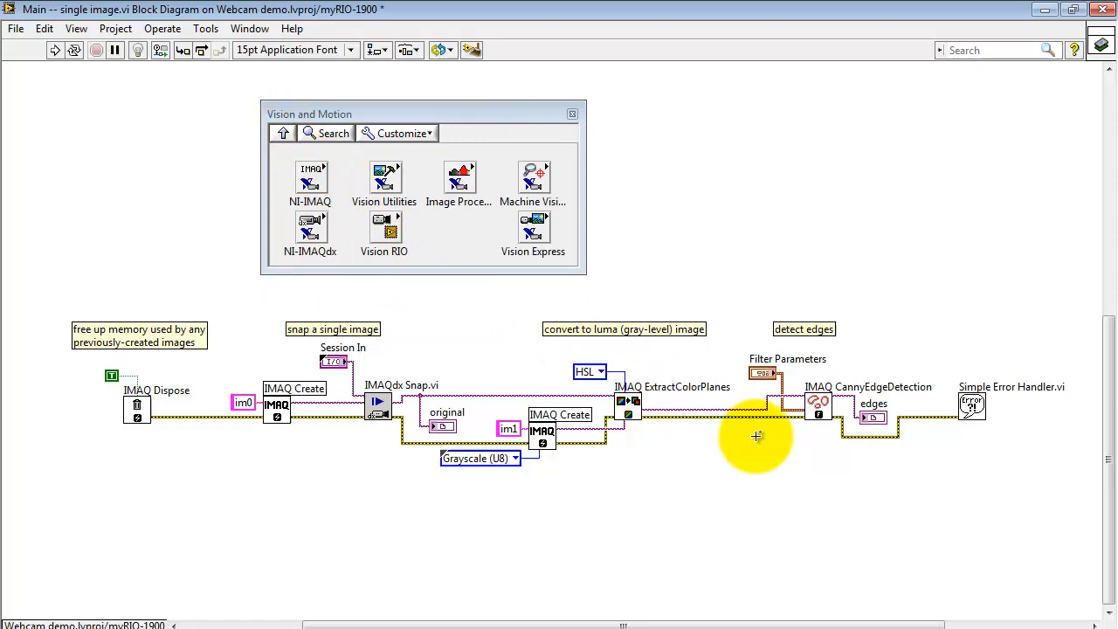
{"action": "mouse_move", "coordinate": [807, 400]}
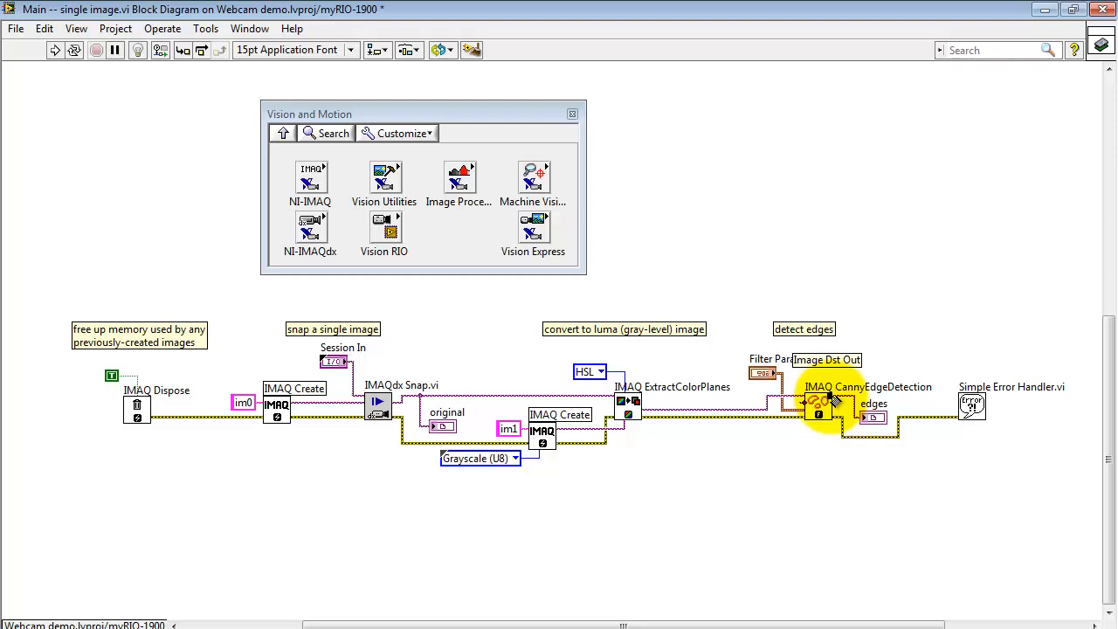
{"action": "mouse_move", "coordinate": [807, 406]}
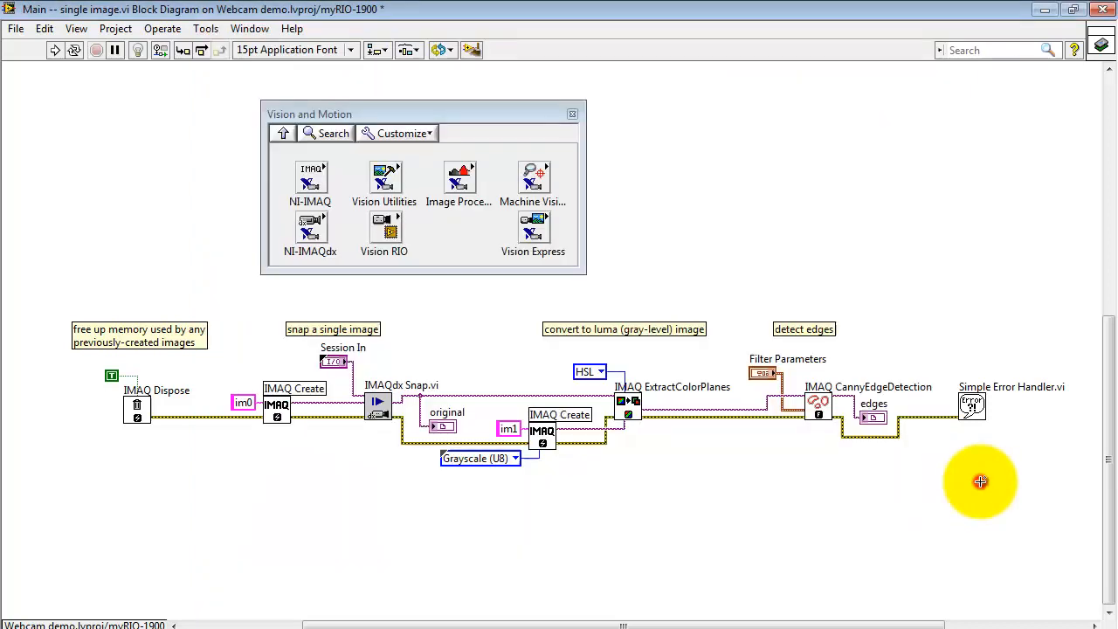
{"action": "mouse_move", "coordinate": [789, 416]}
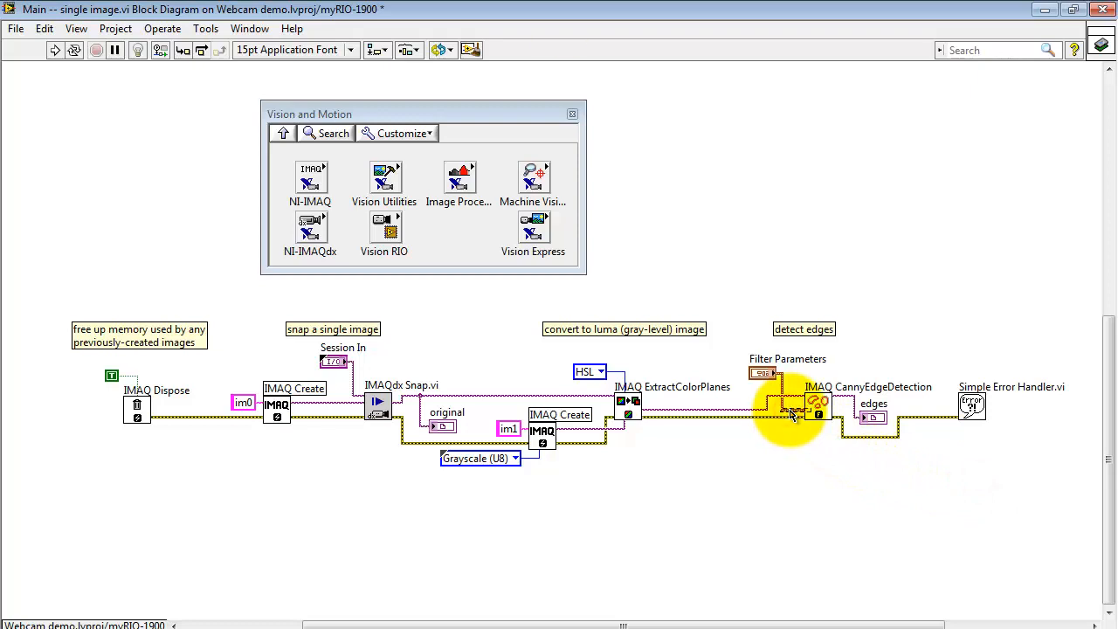
{"action": "right_click", "coordinate": [789, 410]}
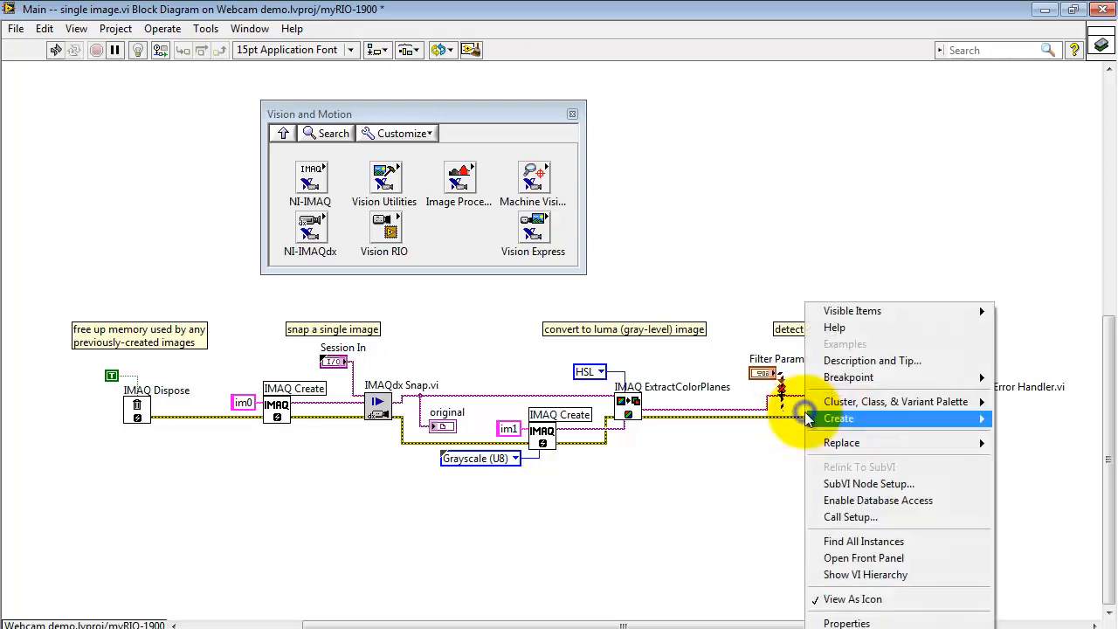
{"action": "left_click", "coordinate": [838, 419]}
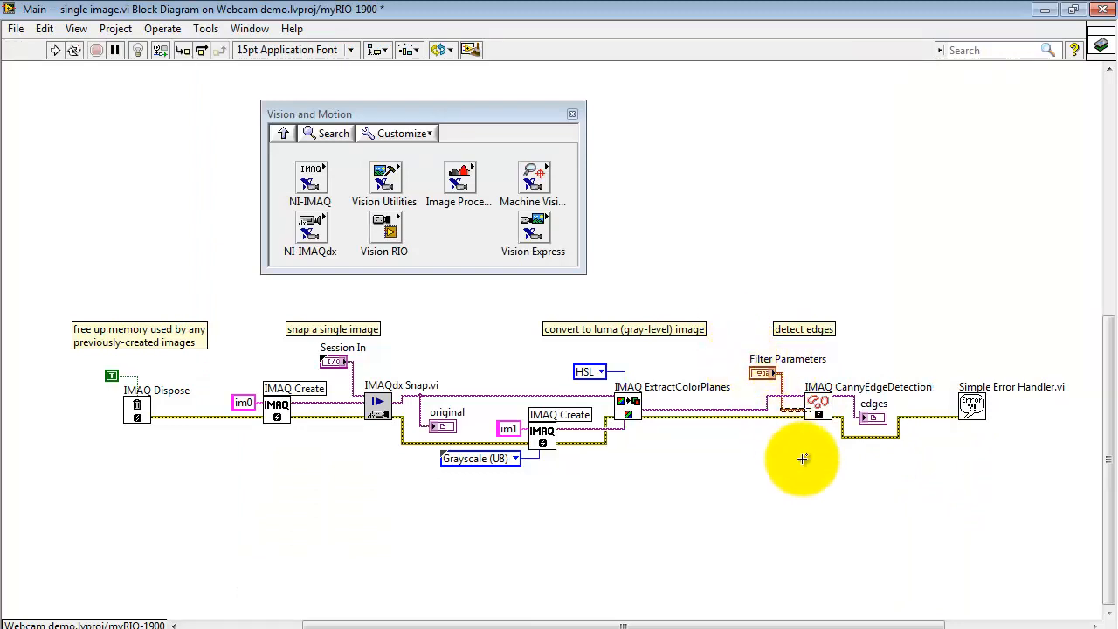
{"action": "mouse_move", "coordinate": [856, 402]}
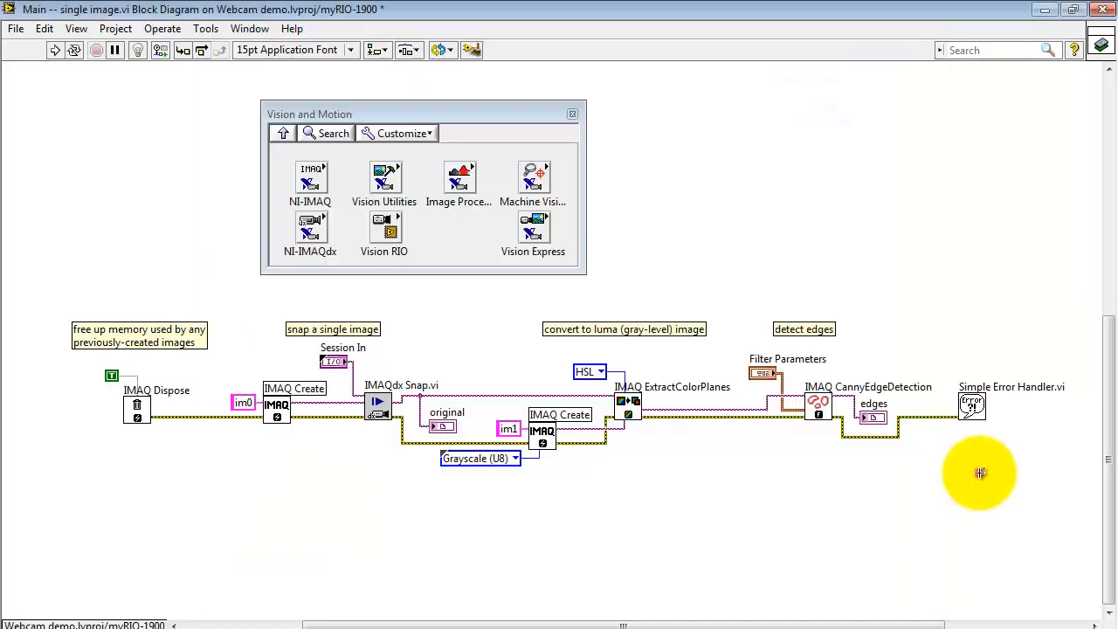
{"action": "mouse_move", "coordinate": [148, 428]}
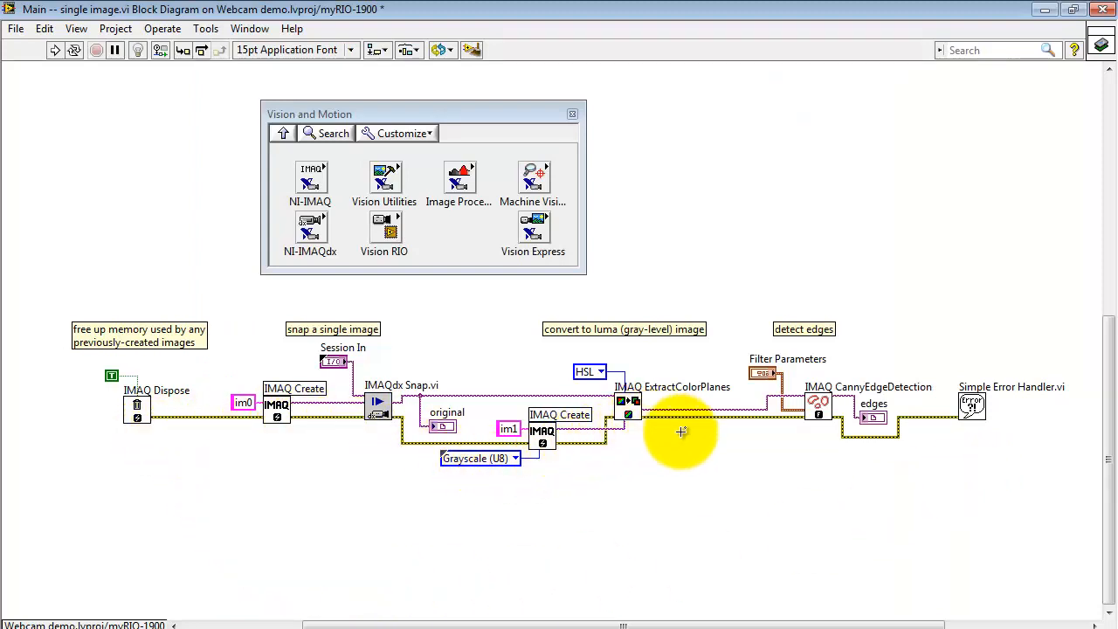
{"action": "mouse_move", "coordinate": [981, 440]}
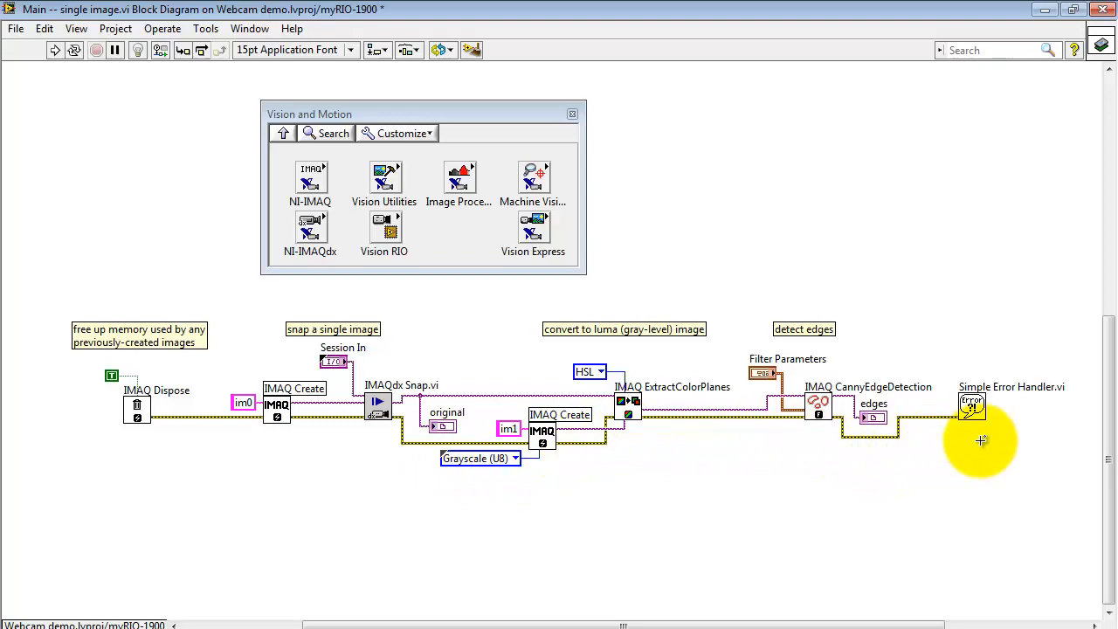
{"action": "mouse_move", "coordinate": [1032, 496]}
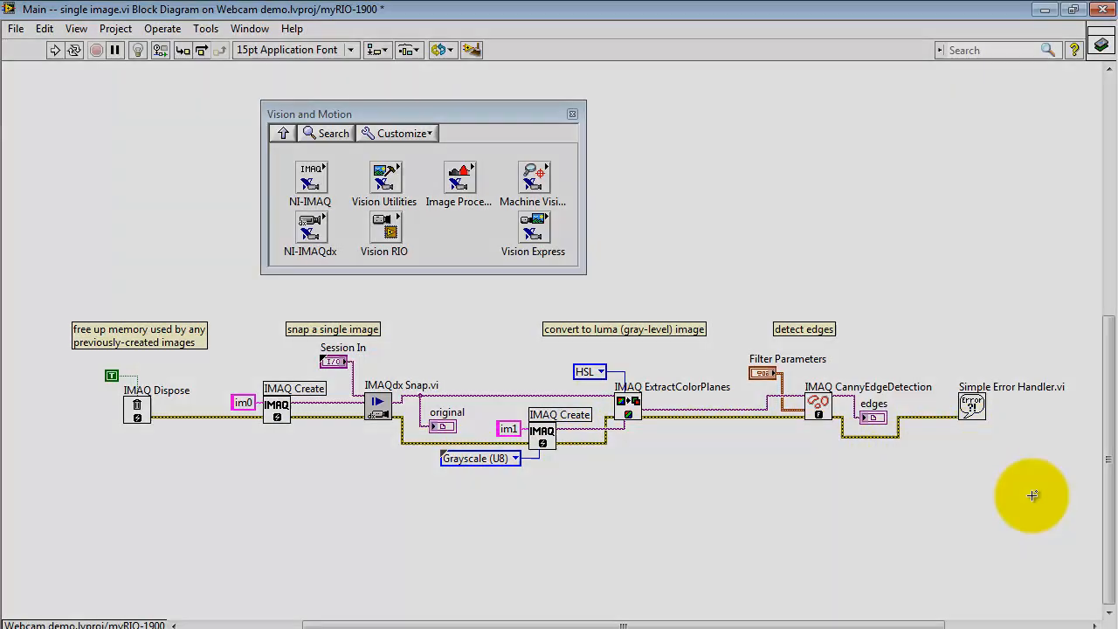